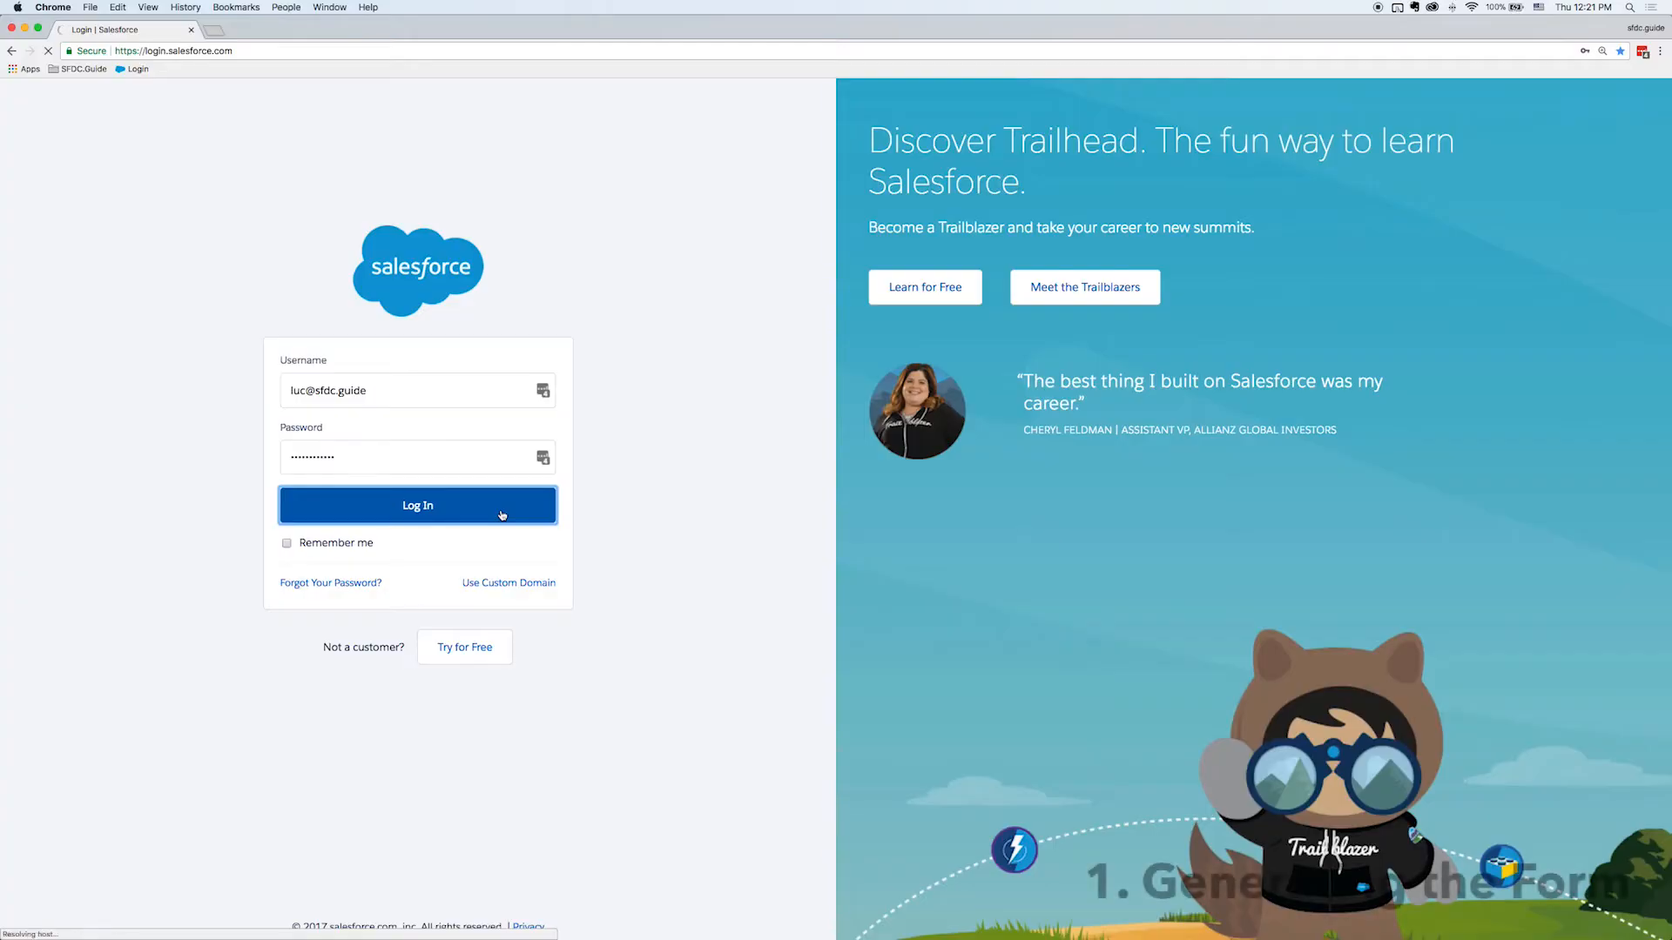
Find 'web' in Setup Quick Find and reach the Web-to-Lead settings page
left_click(417, 505)
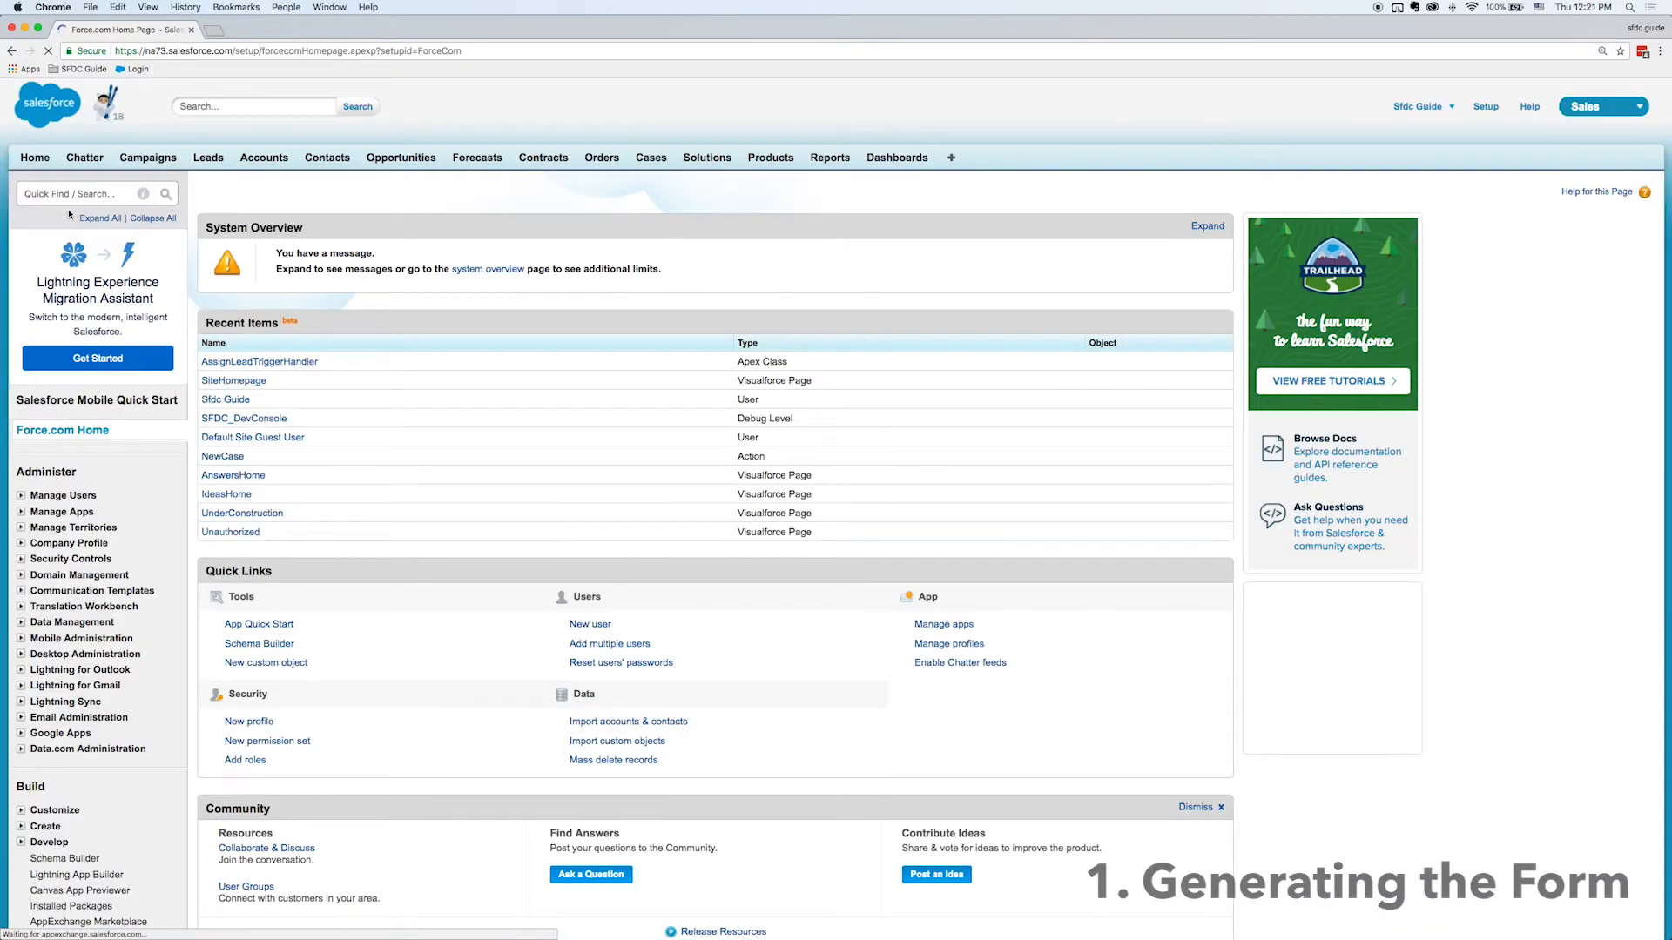
type("web")
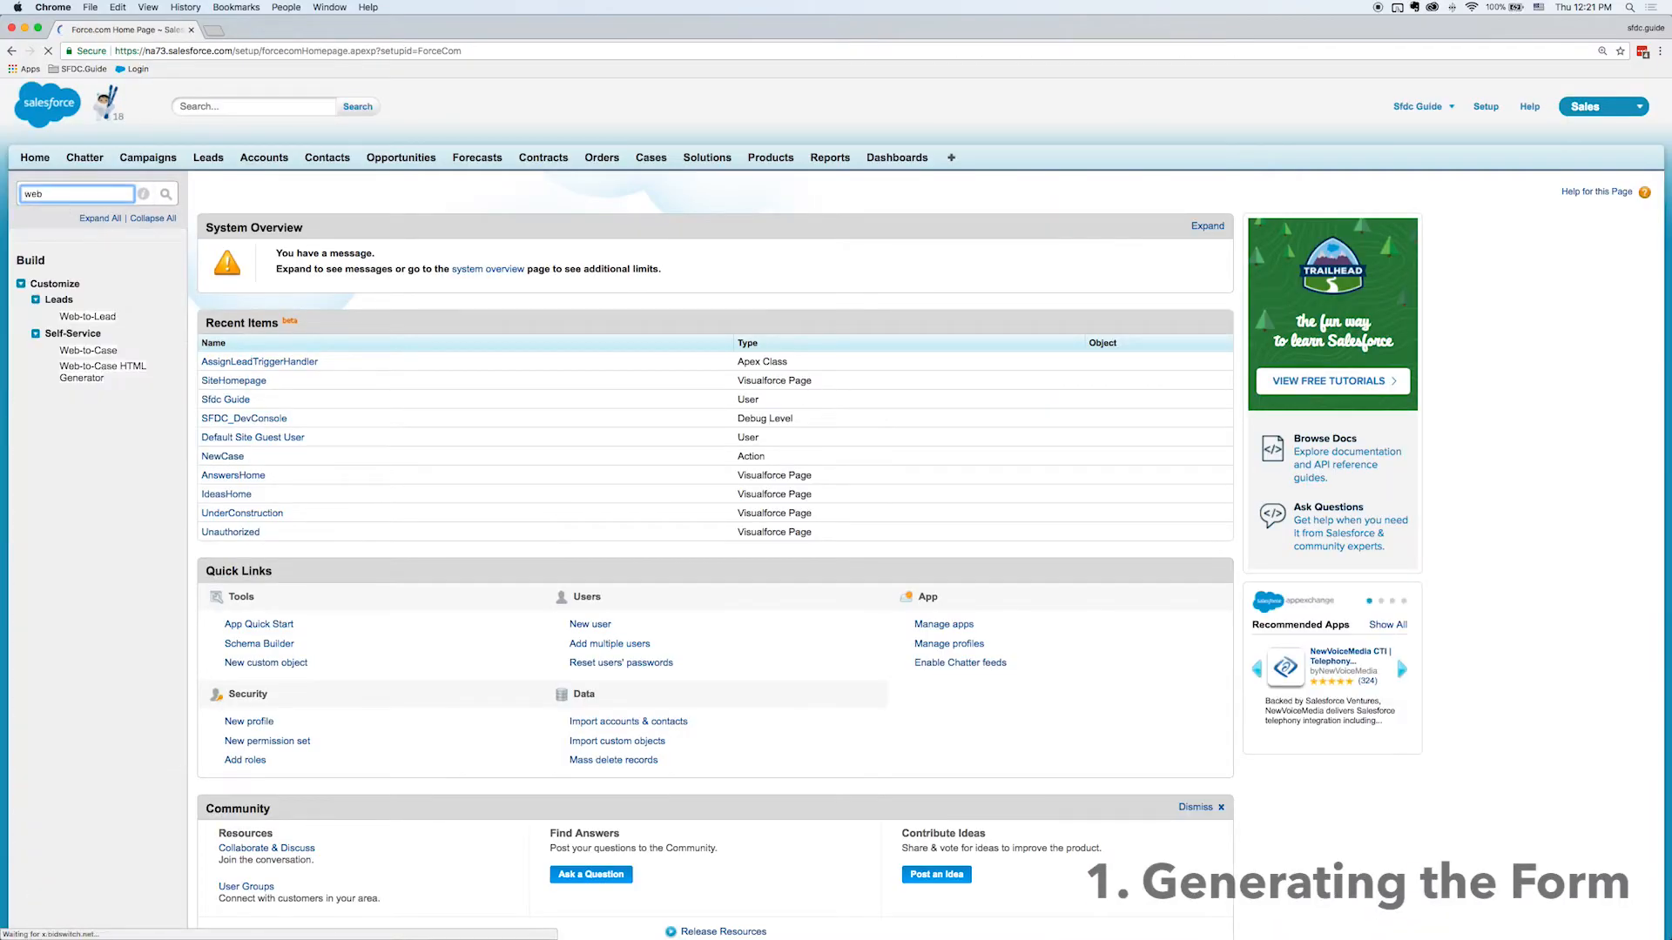
left_click(87, 316)
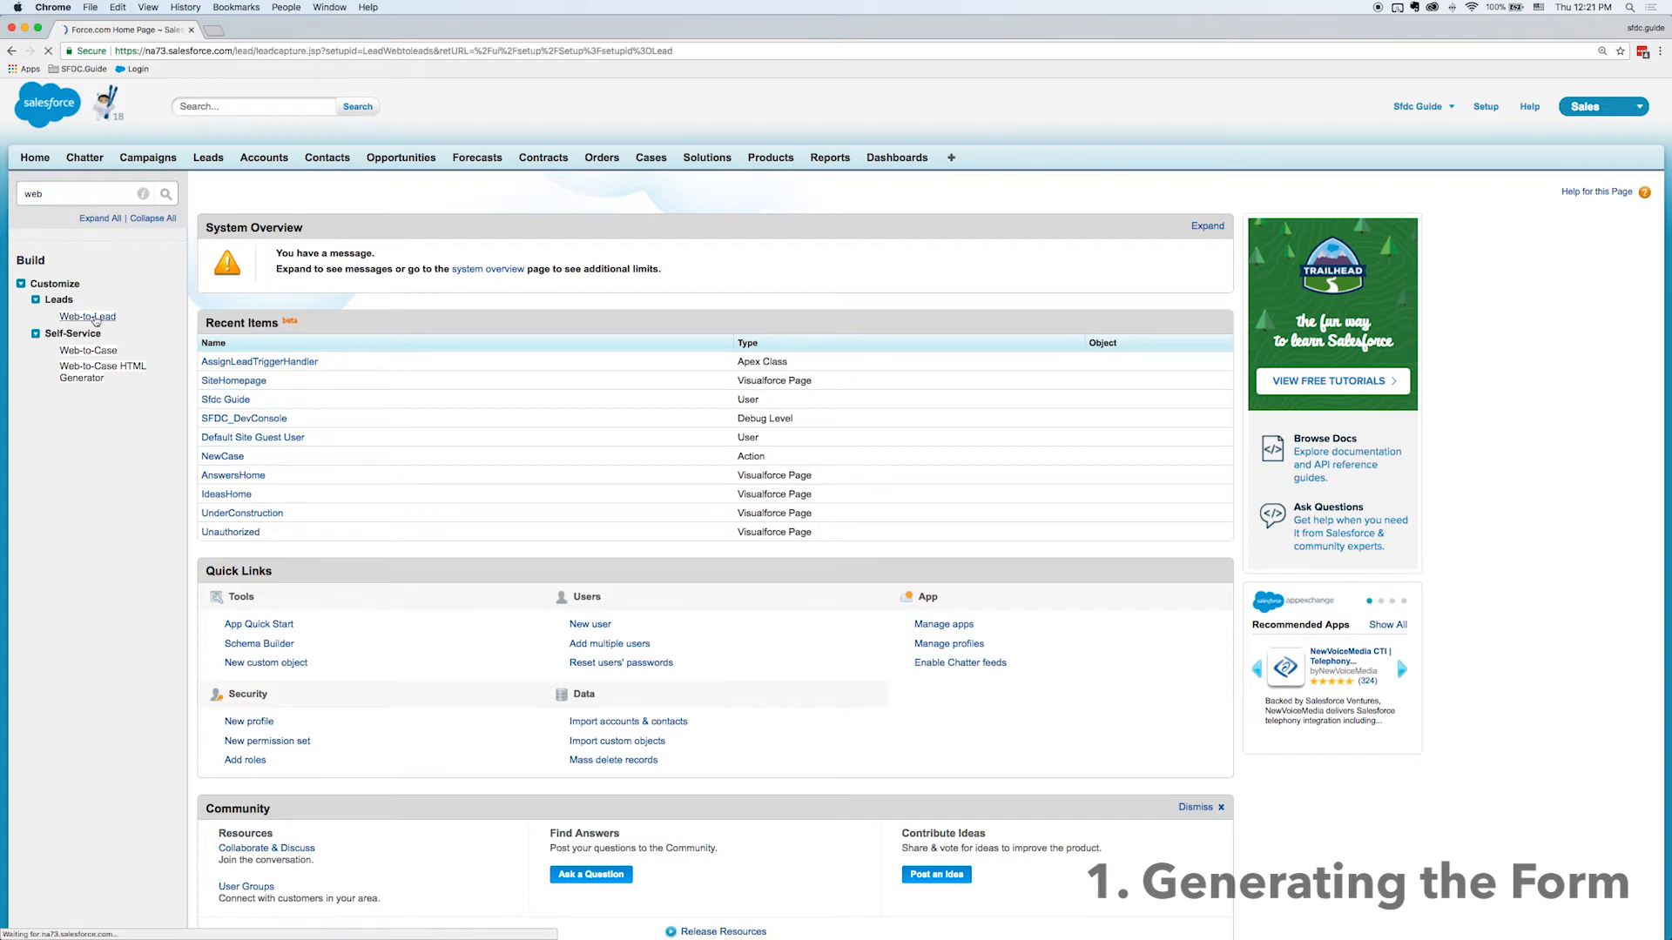
left_click(87, 317)
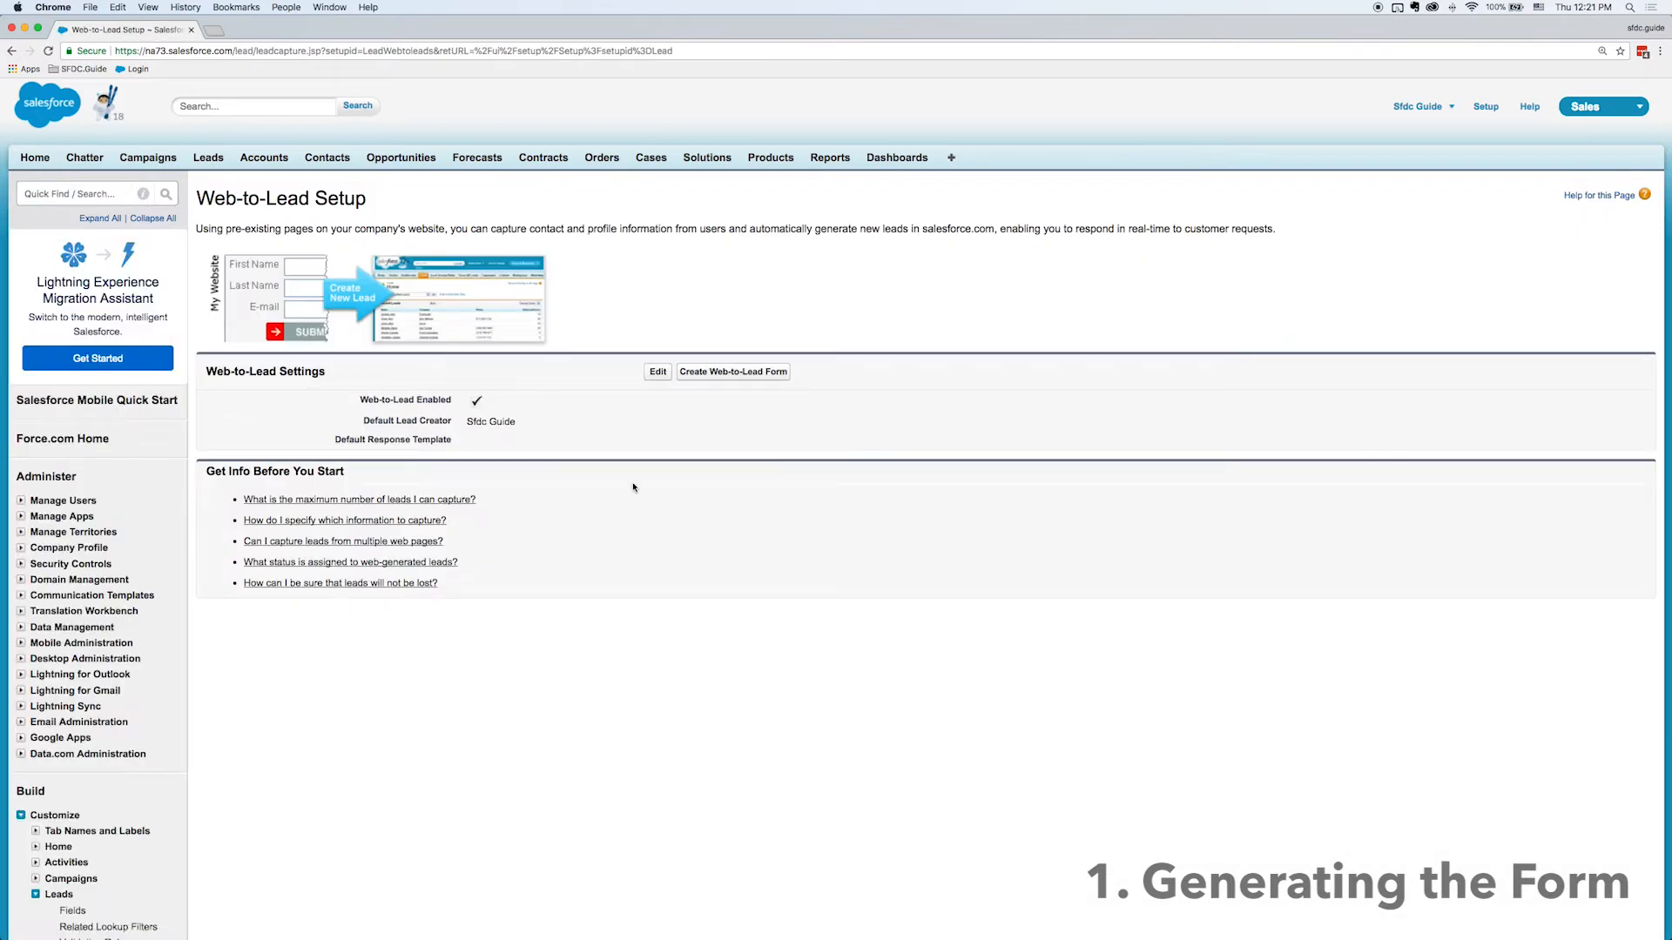
Start a new Web-to-Lead form and remove State/Province from its selected fields
left_click(733, 371)
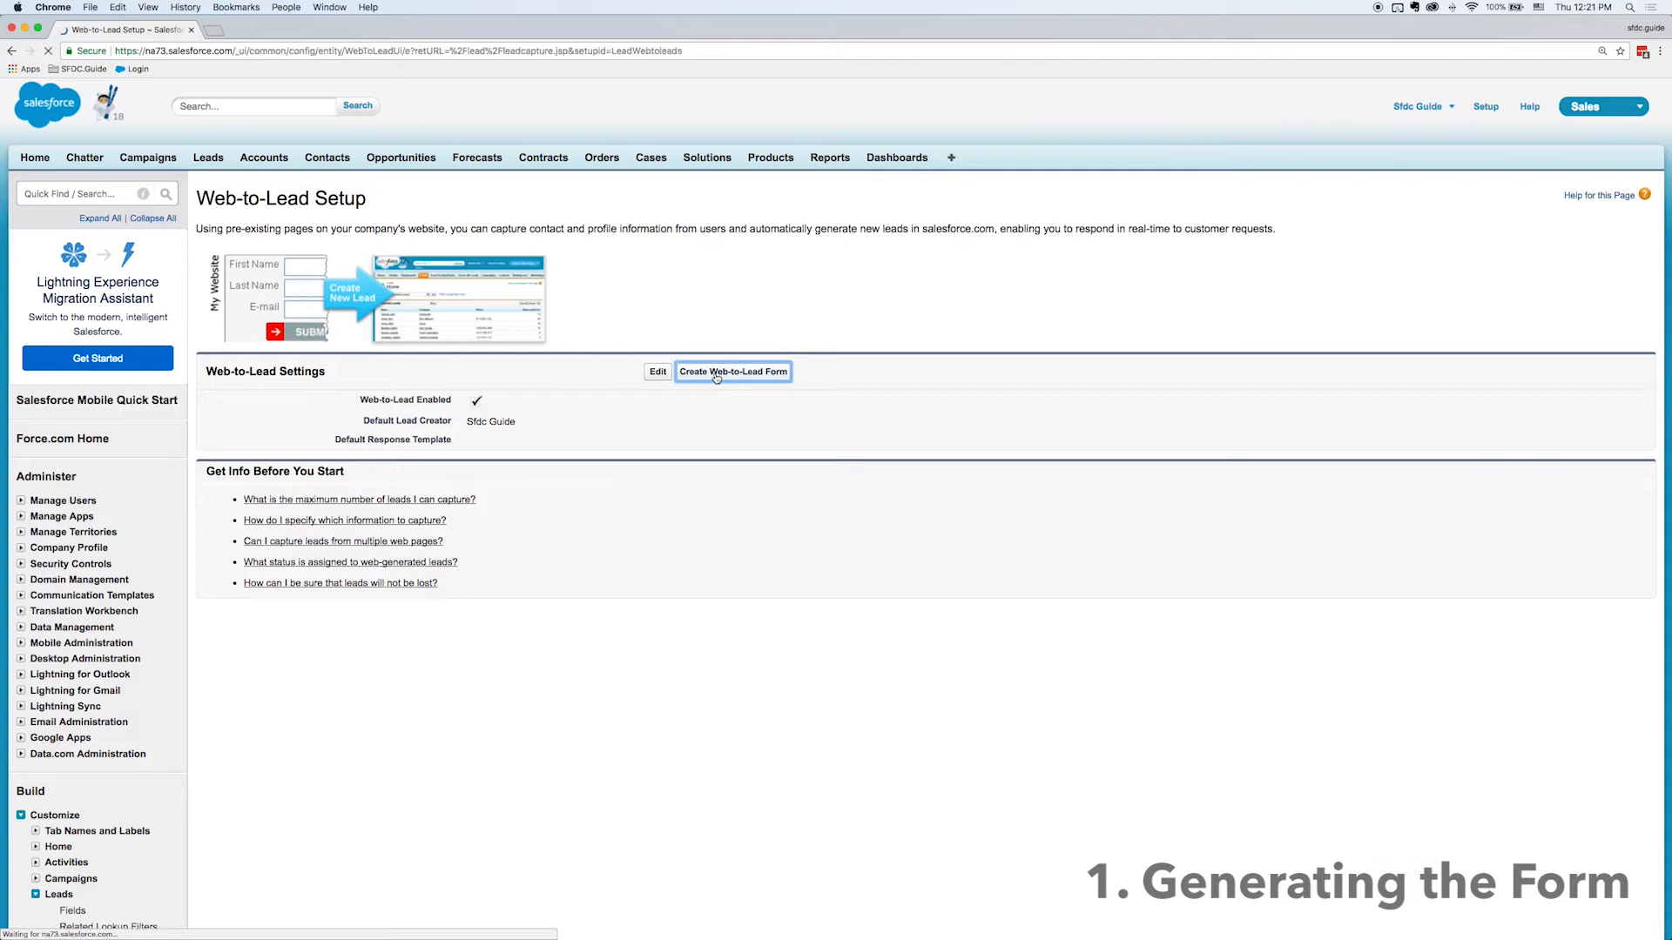
left_click(733, 371)
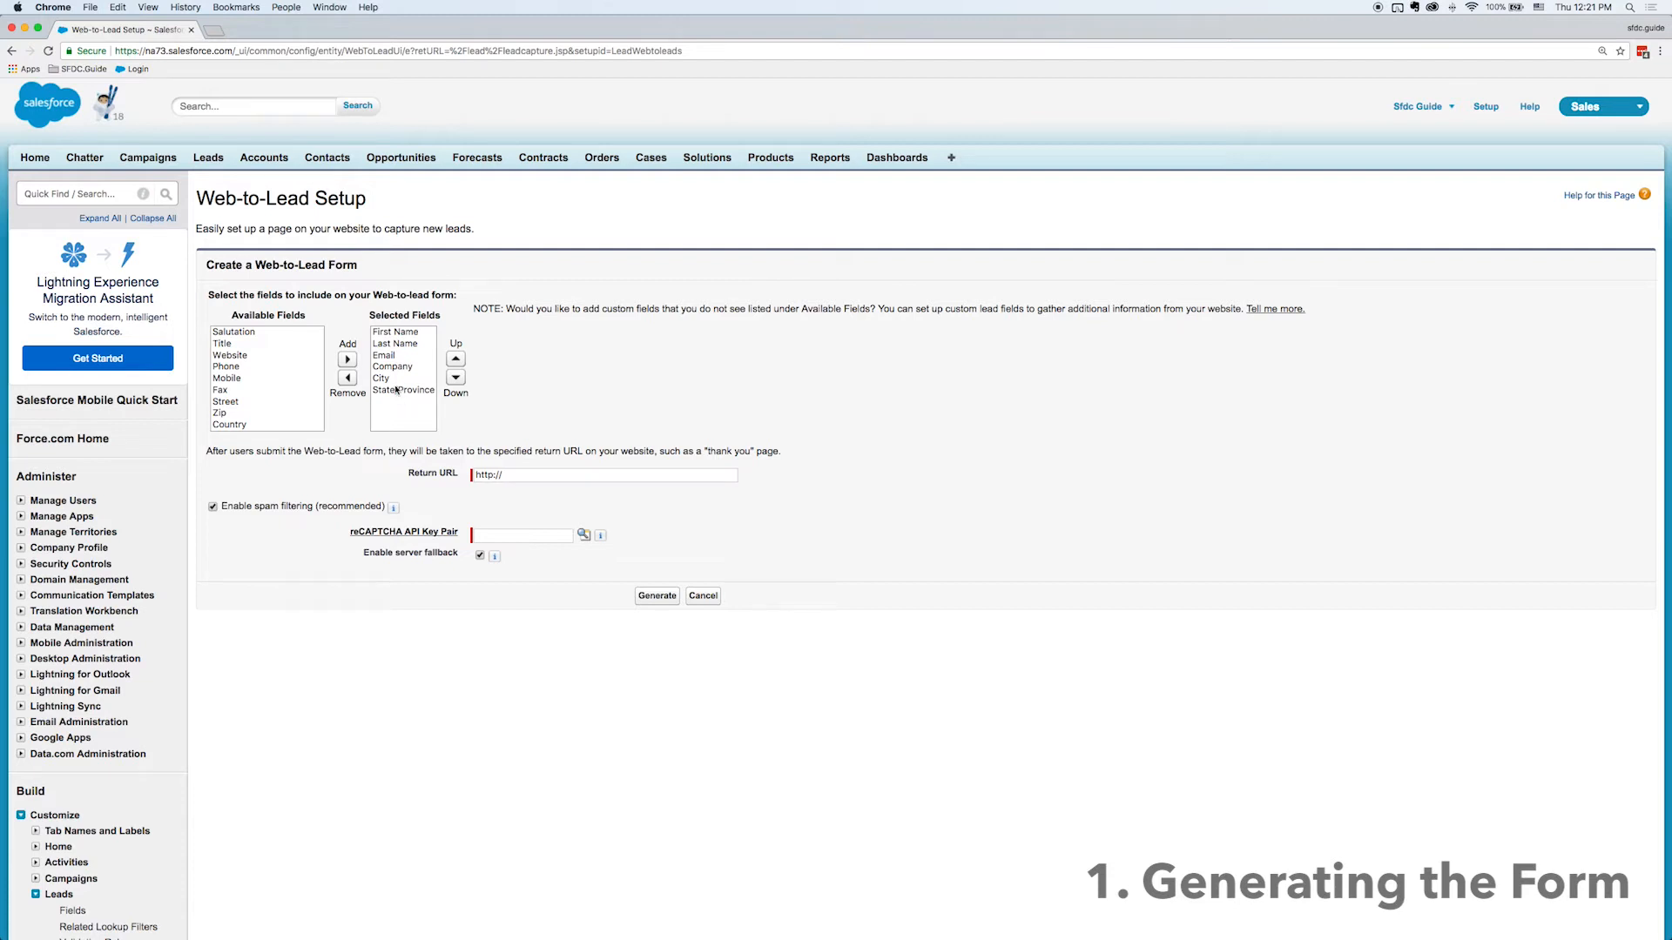
left_click(348, 378)
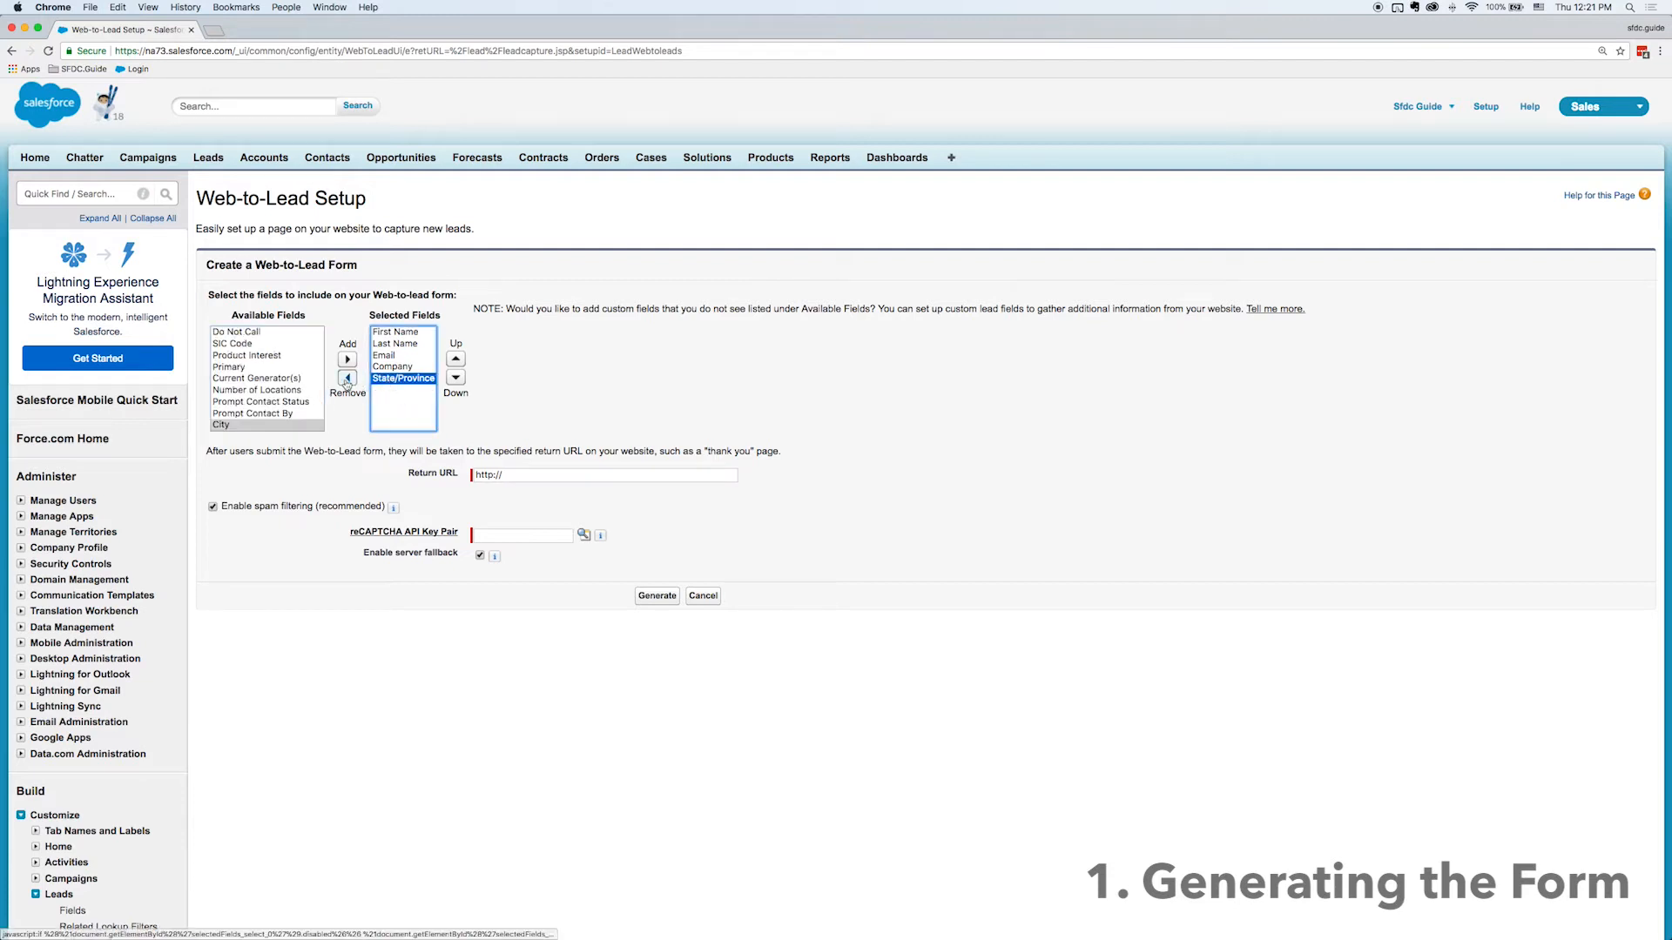
left_click(349, 378)
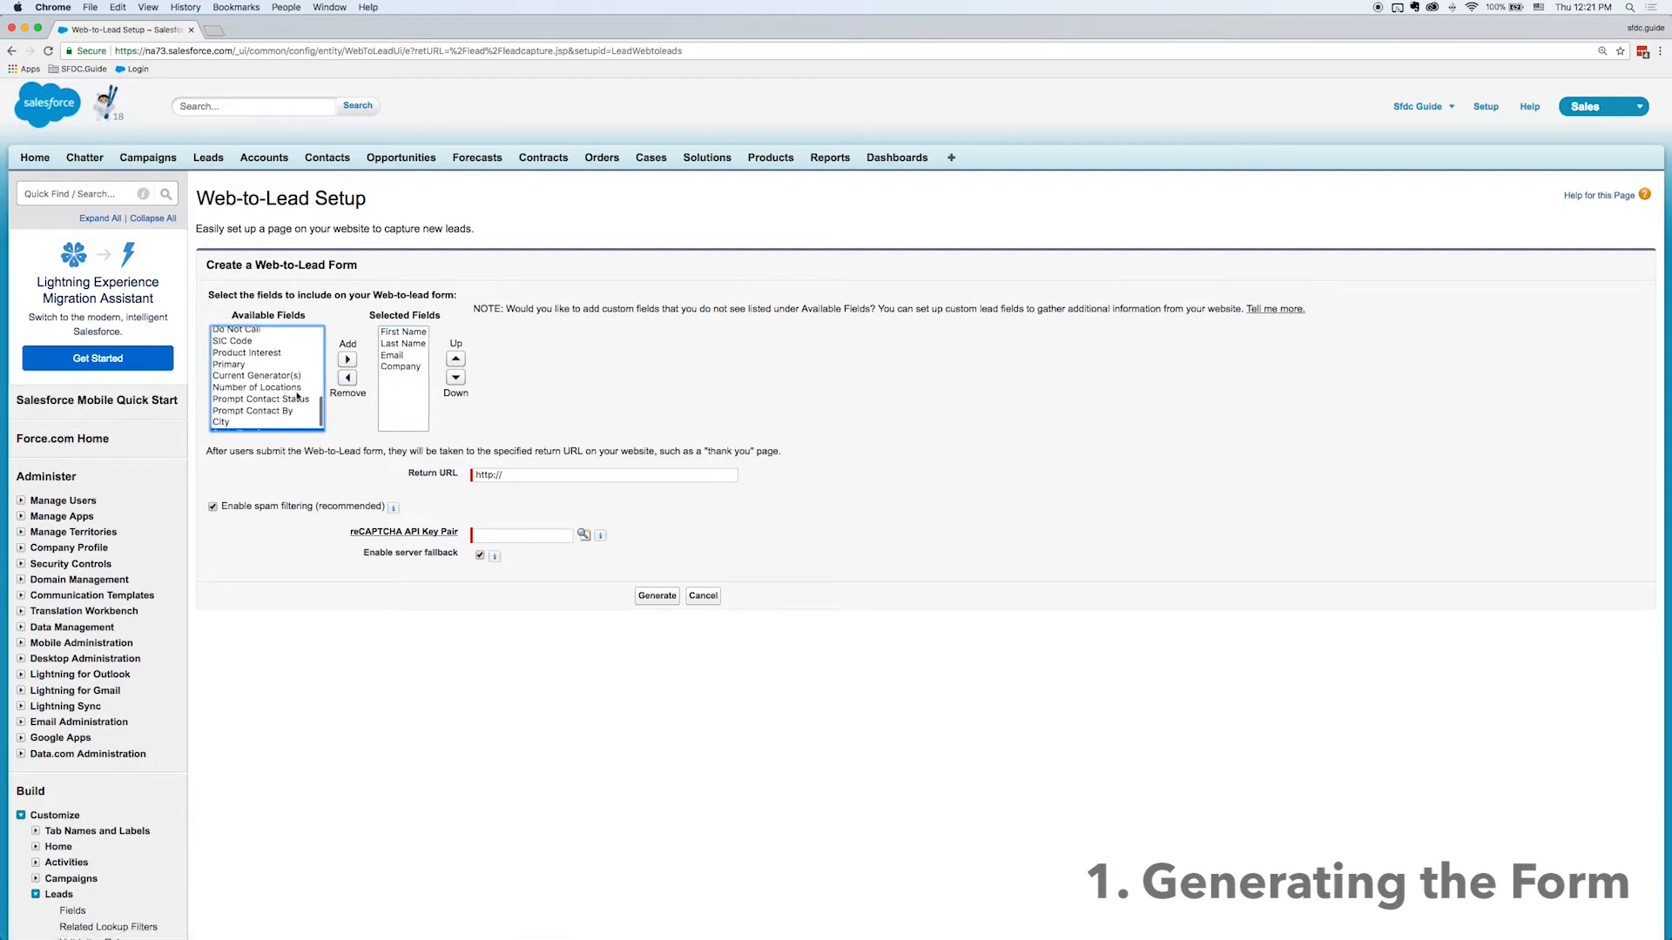
scroll("up", 3)
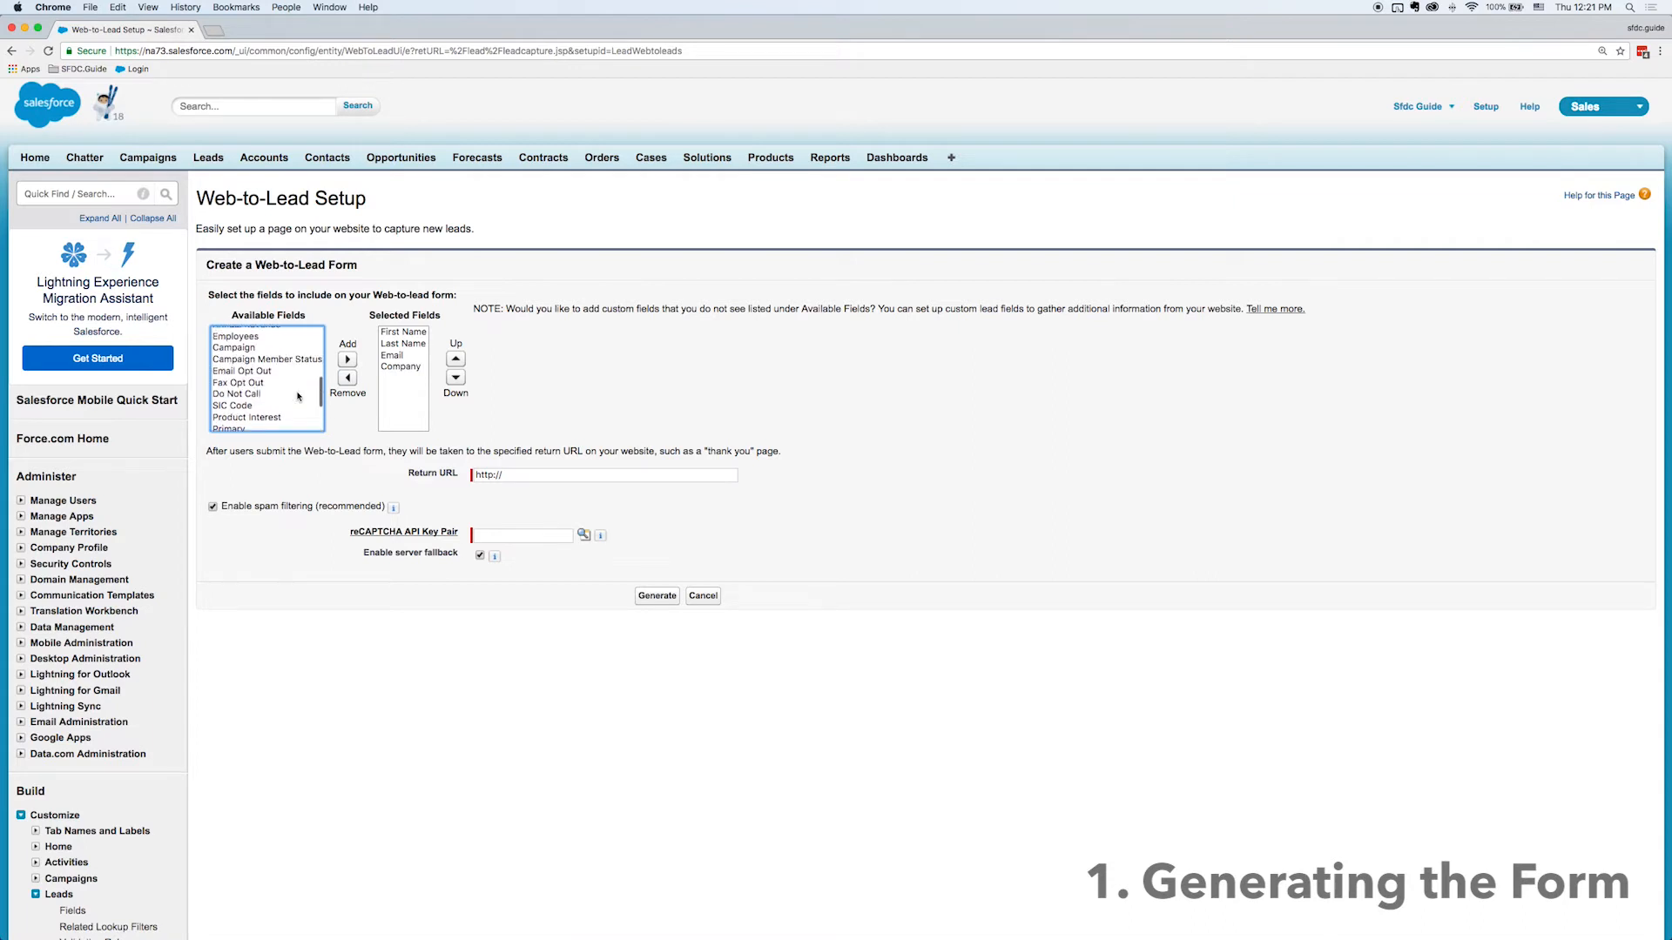
Add Phone above Company in the form fields and turn spam filtering off
left_click(228, 425)
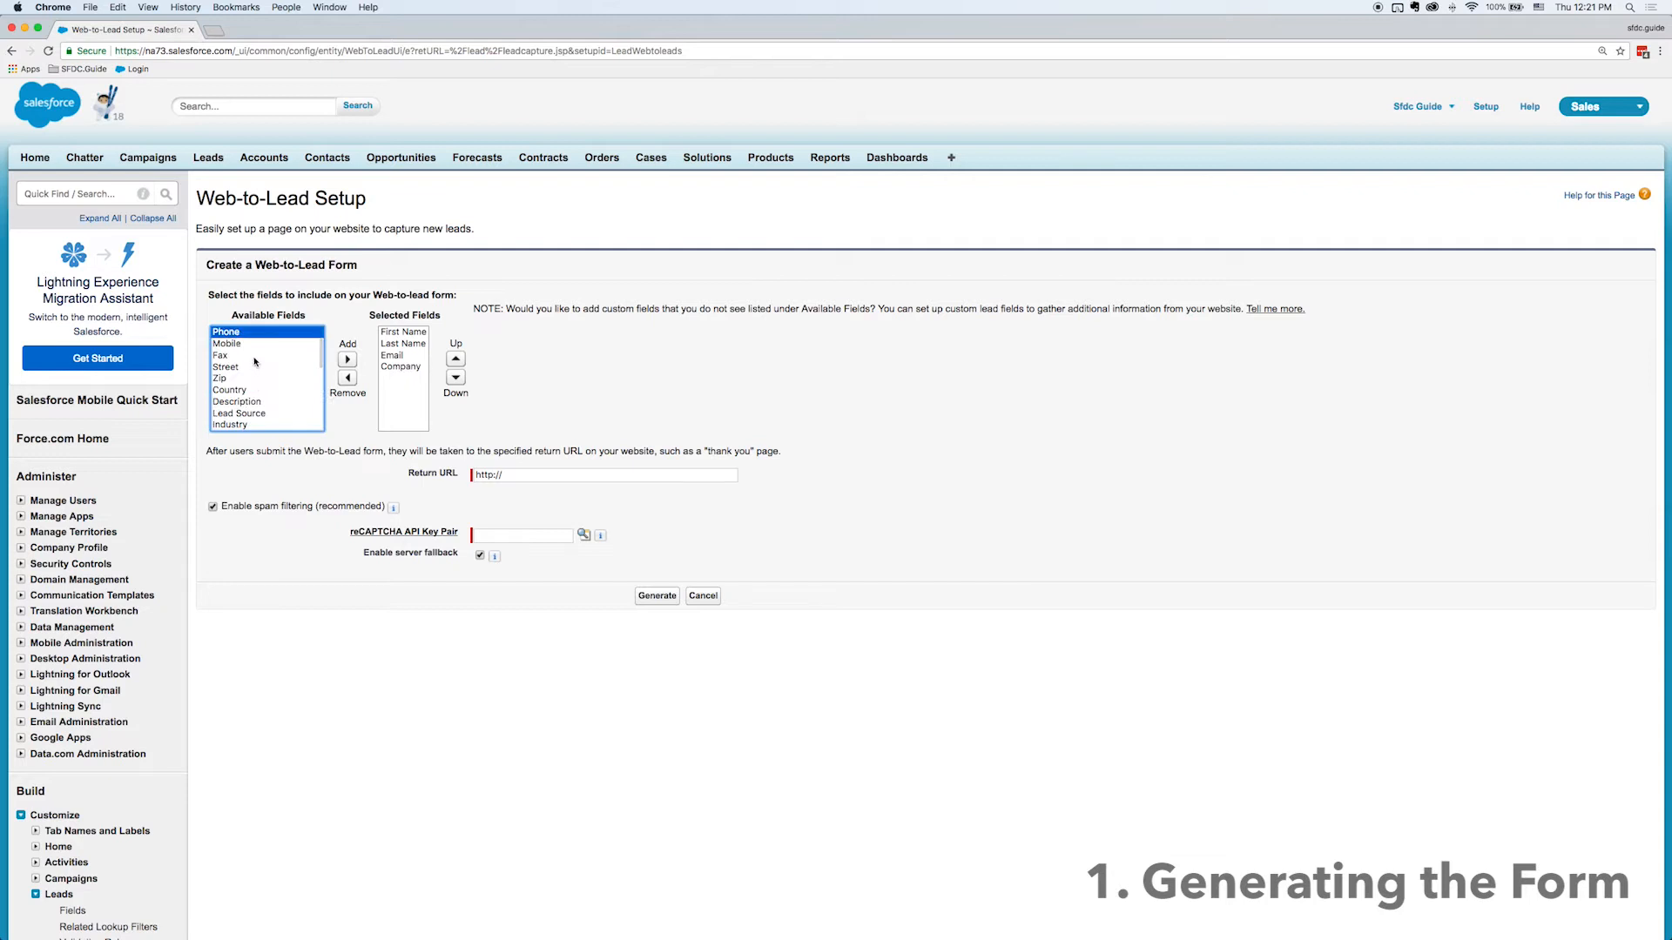
left_click(349, 359)
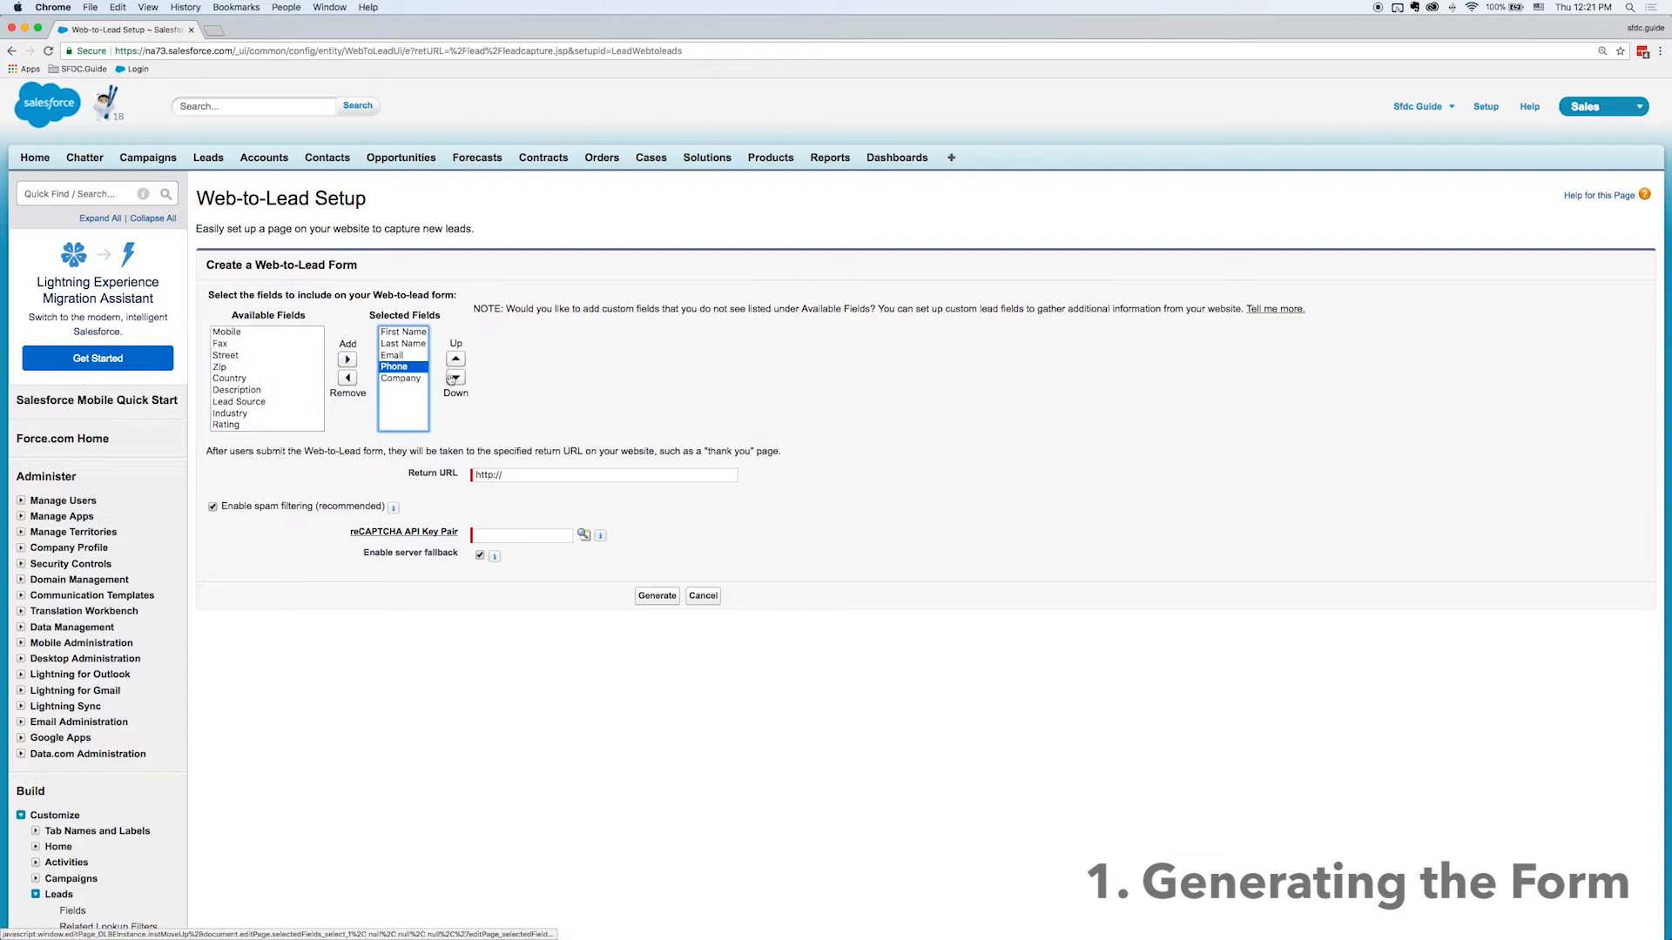
left_click(605, 473)
type("mywebsite.com/thankyoupage")
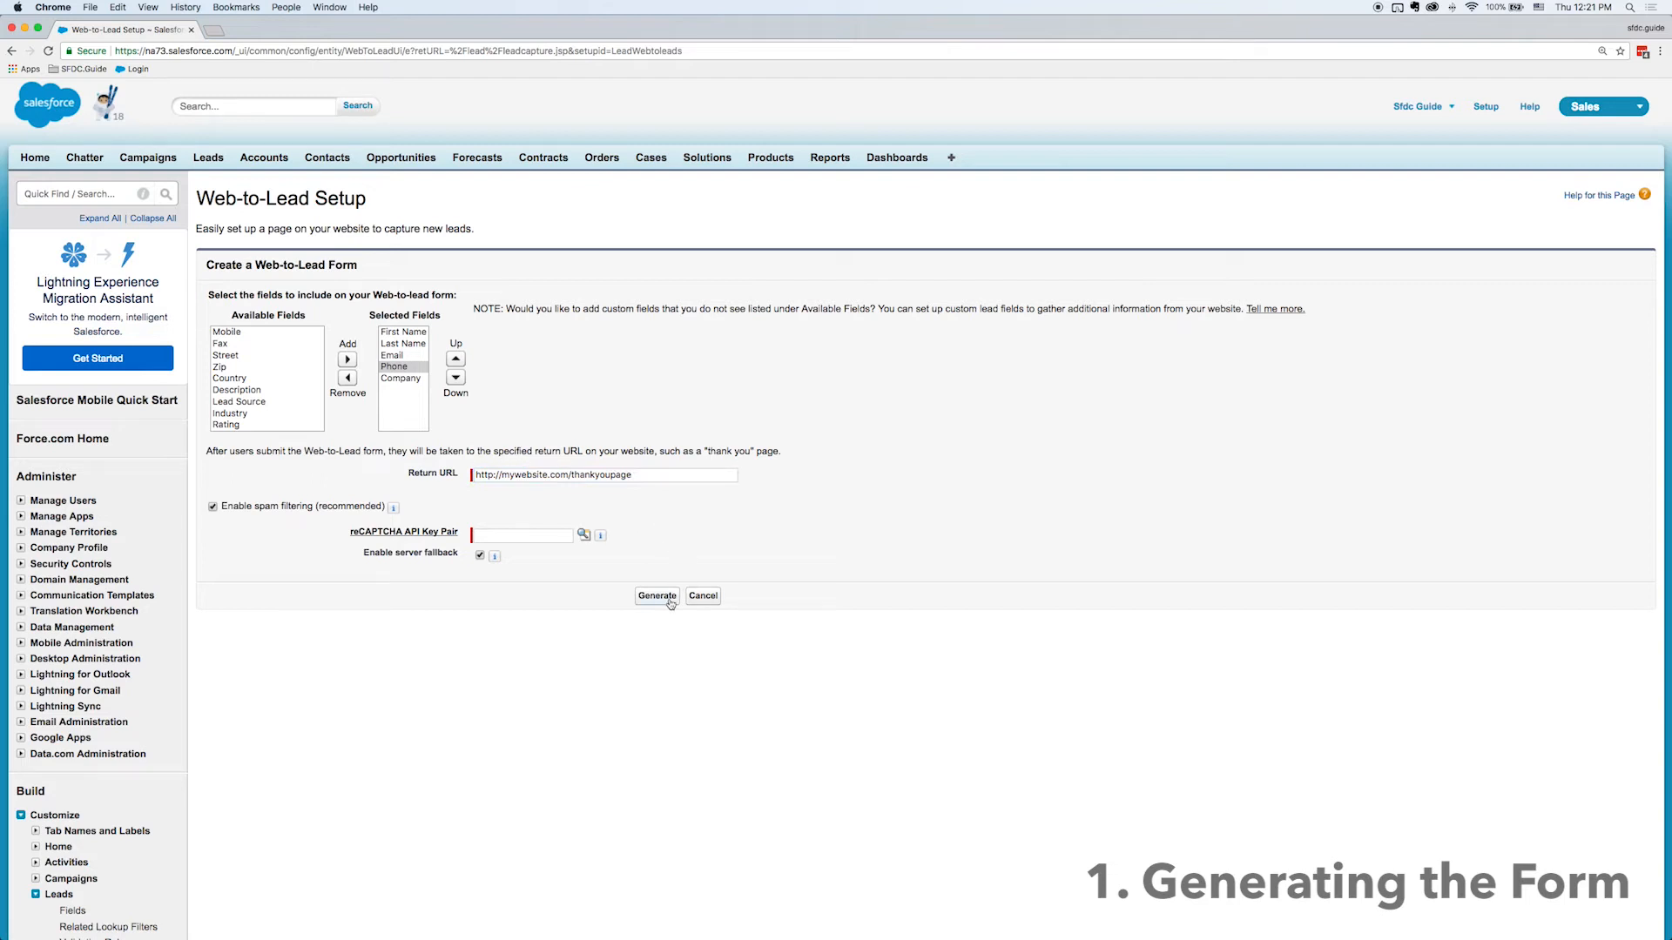
left_click(656, 595)
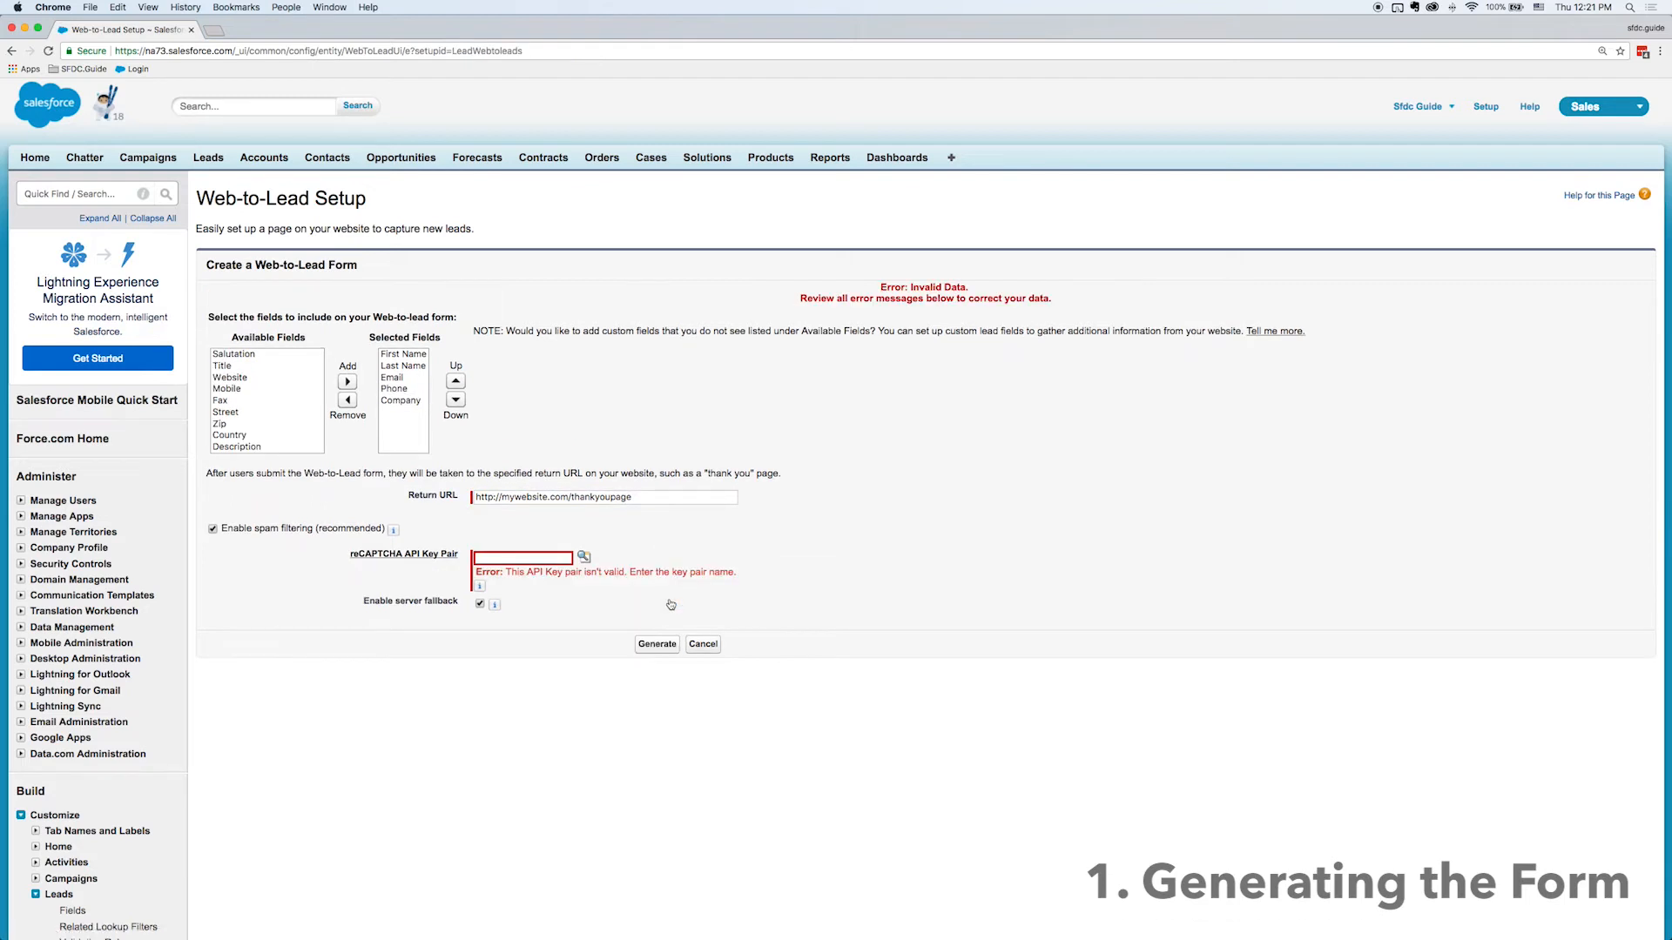
left_click(213, 530)
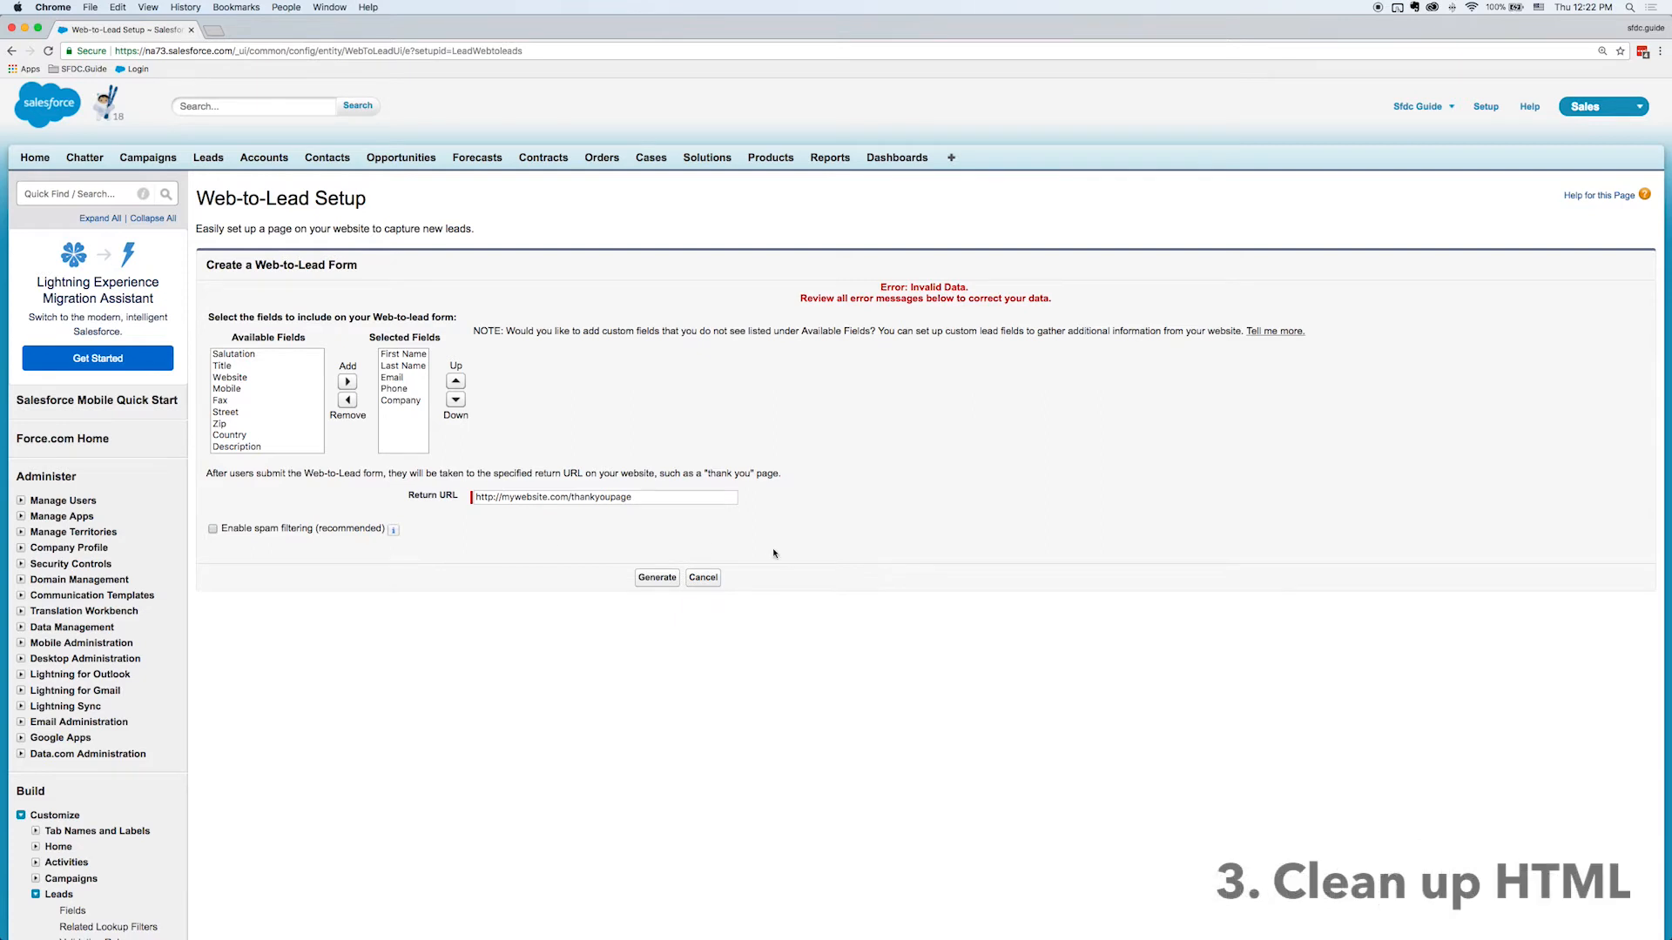
Generate the form's sample HTML, select it, and search Google for 'HTML Beautifier'
left_click(656, 577)
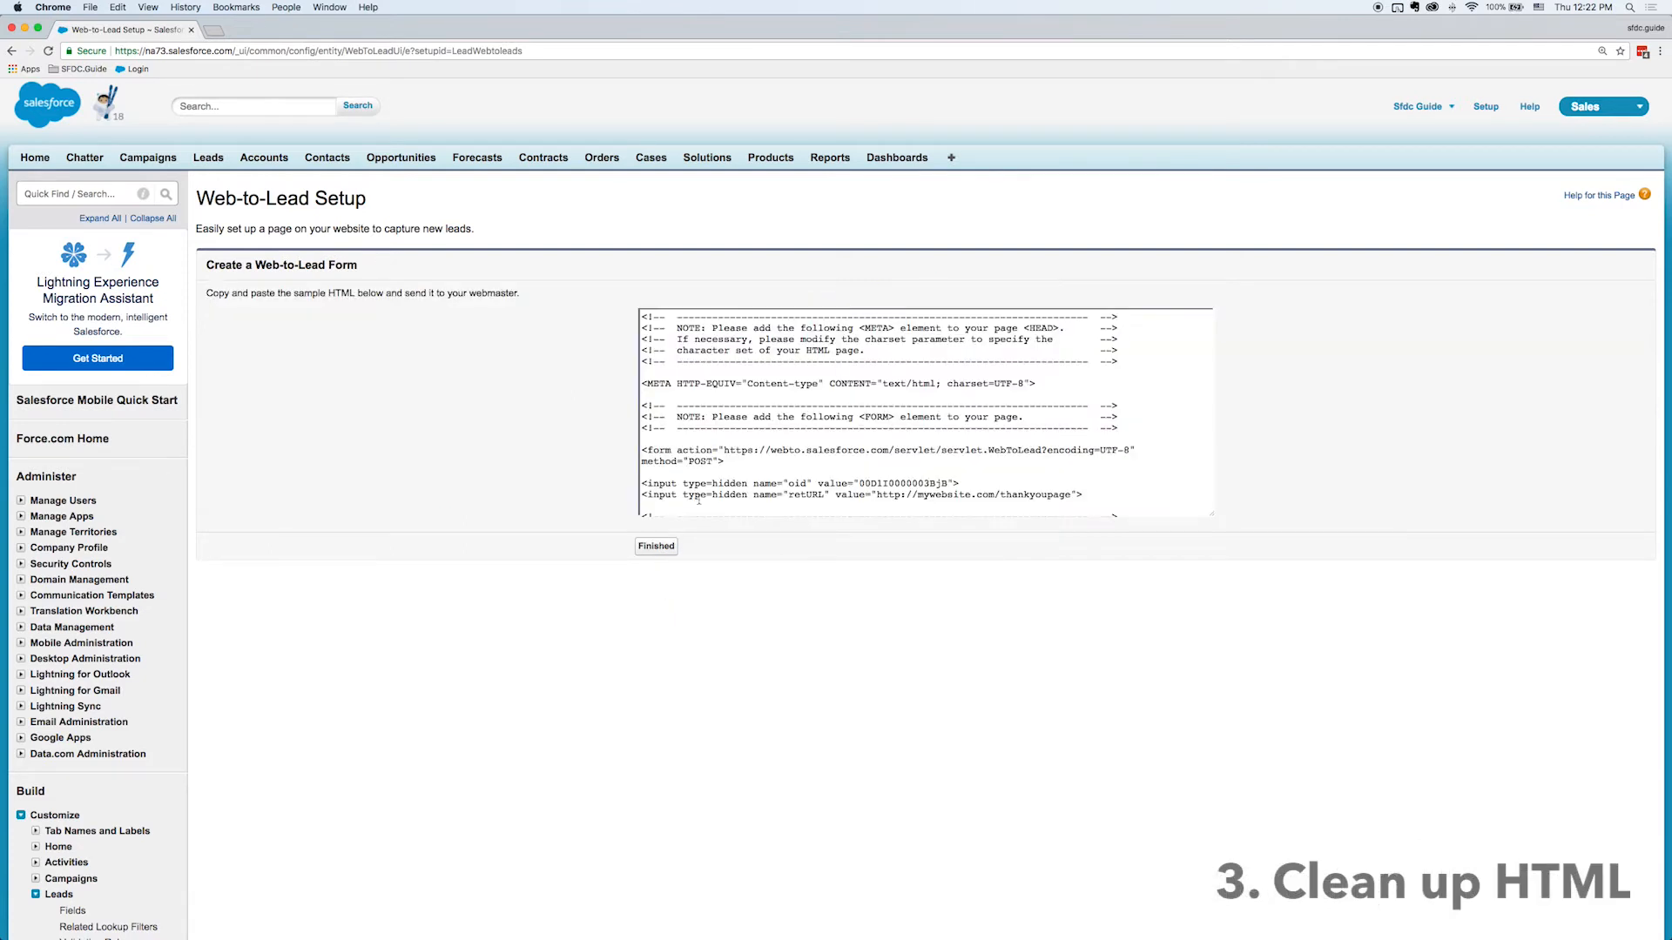
left_click(779, 381)
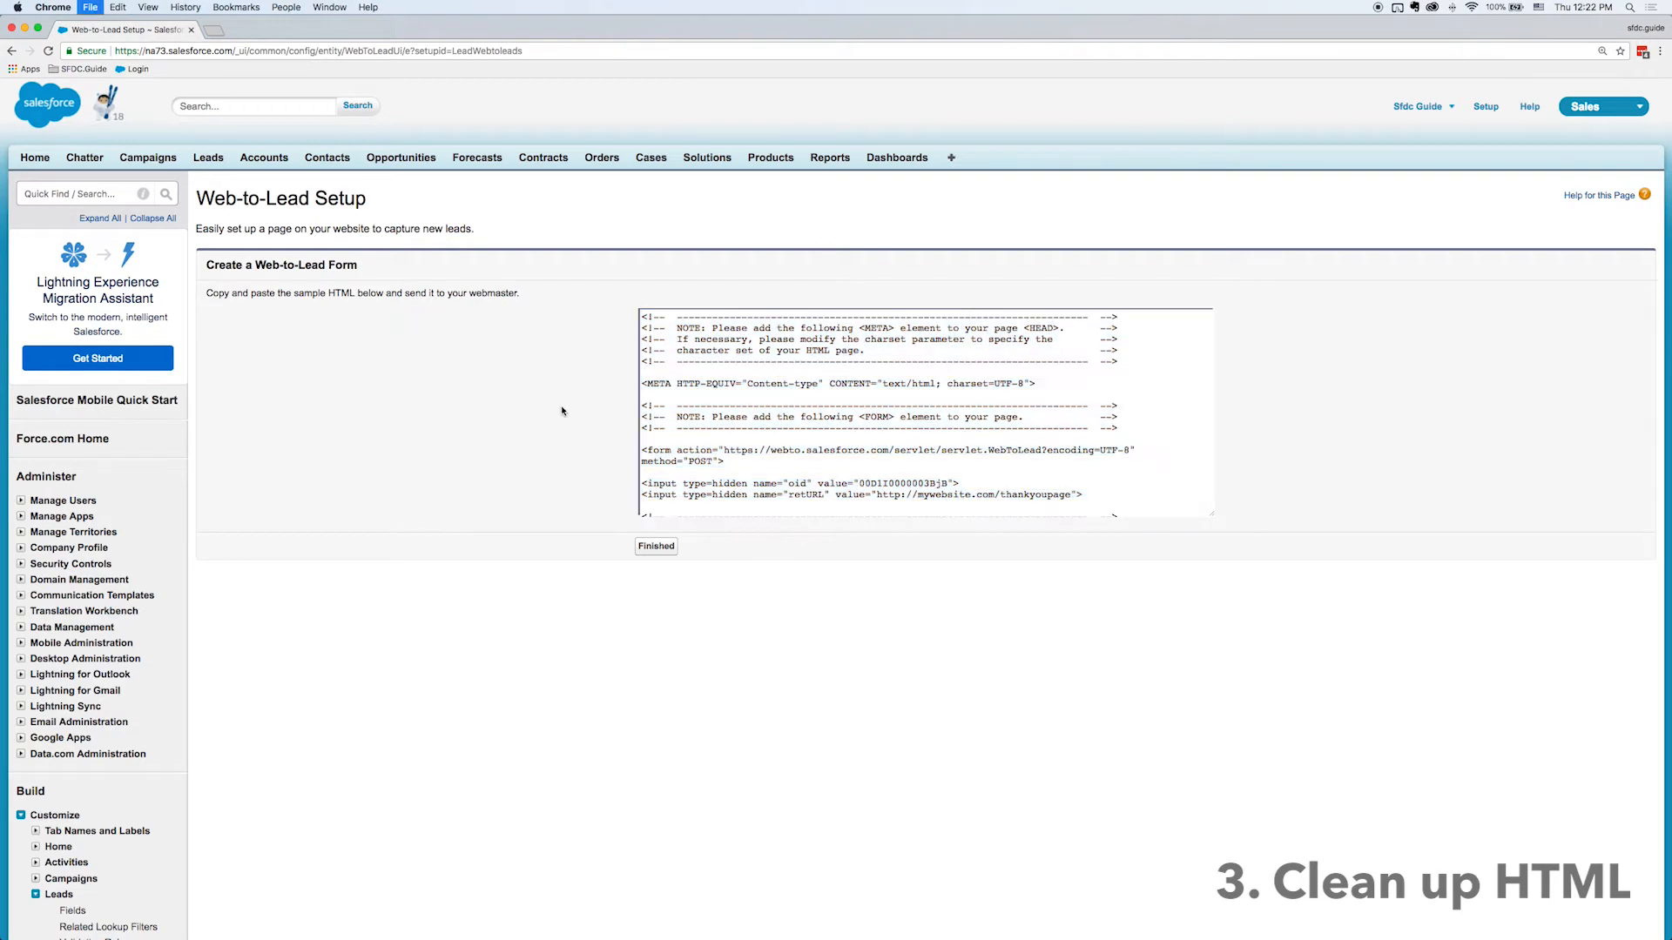
type("HTML Beautifier")
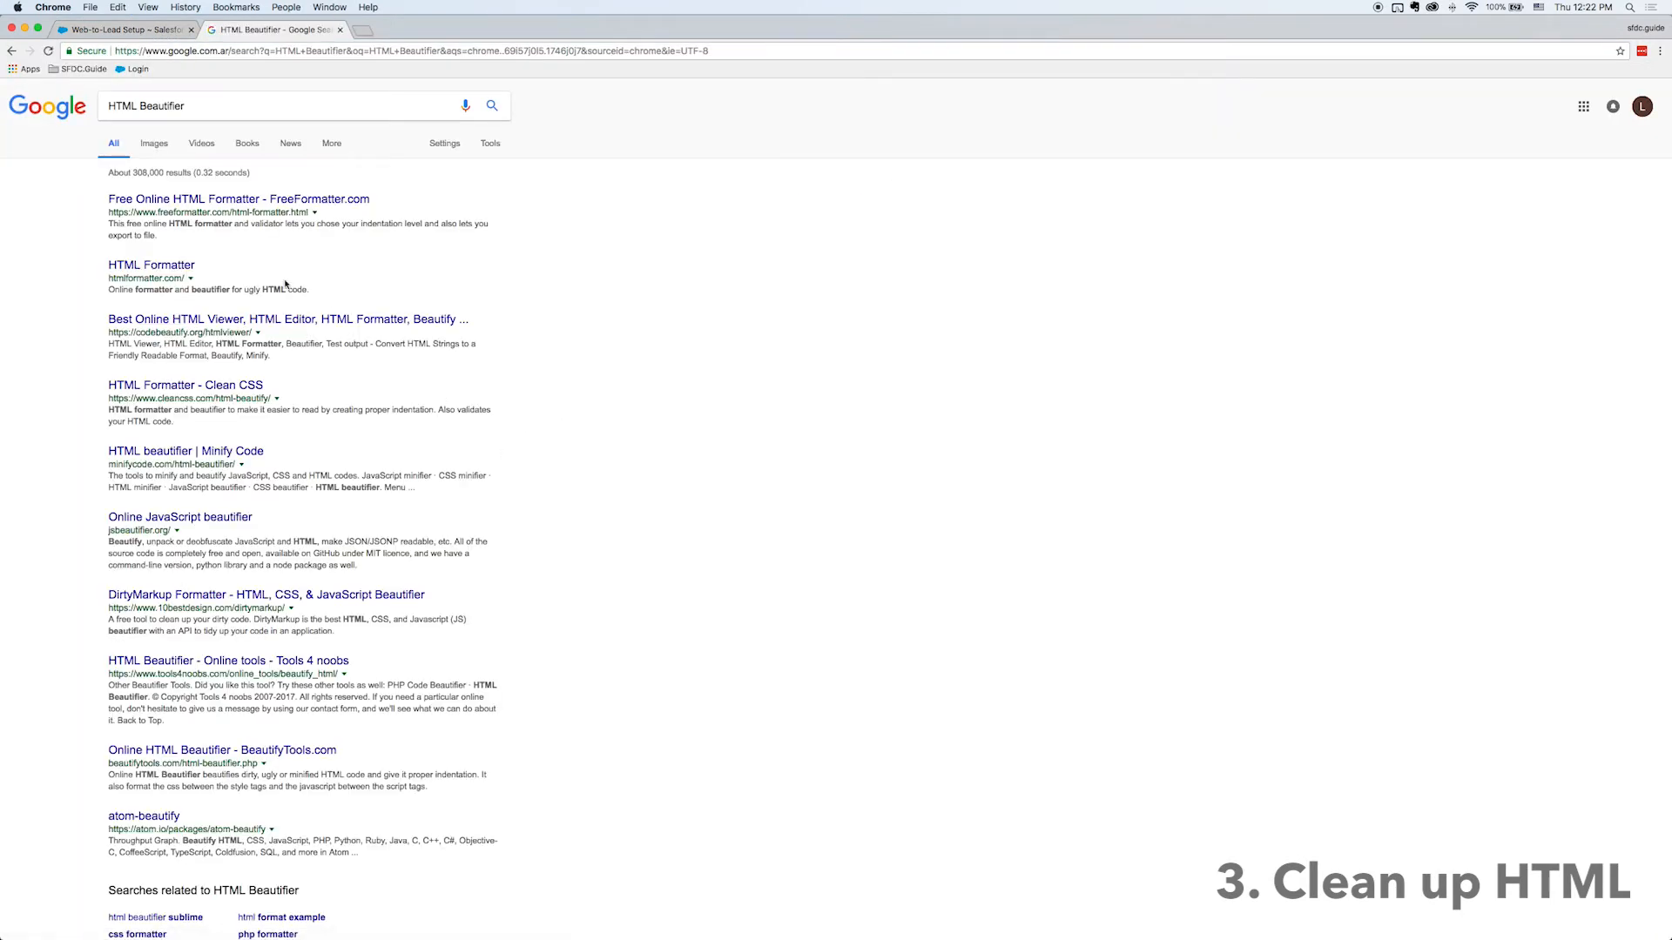
Paste the Web-to-Lead code into htmlformatter.com and format it
left_click(150, 264)
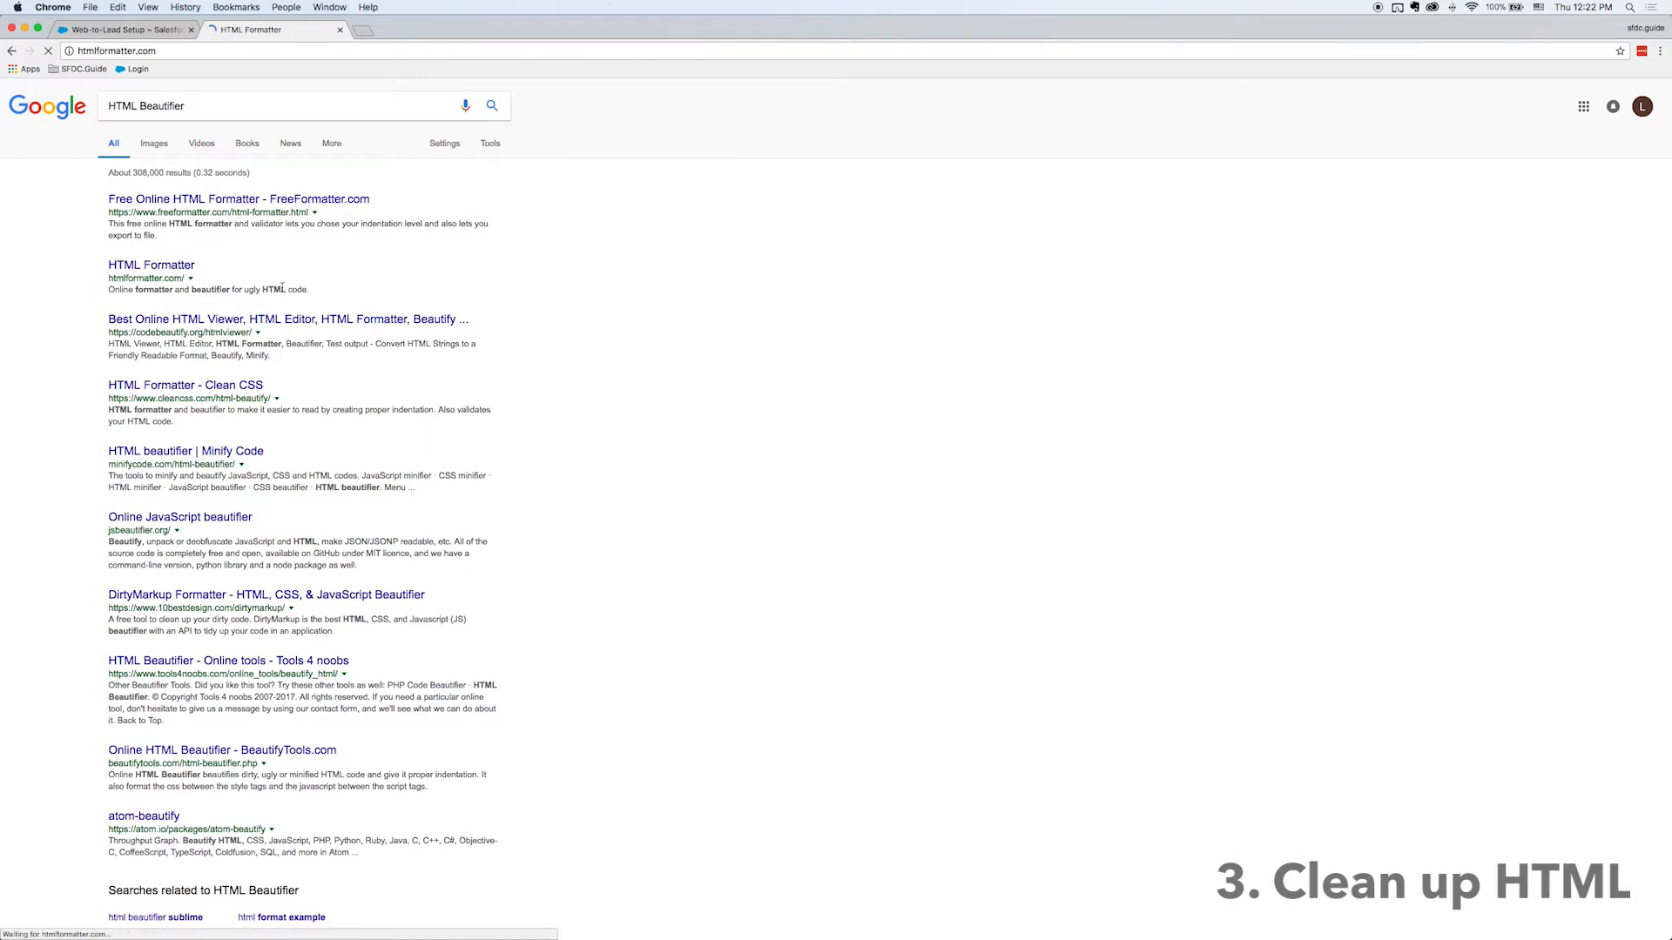
left_click(149, 265)
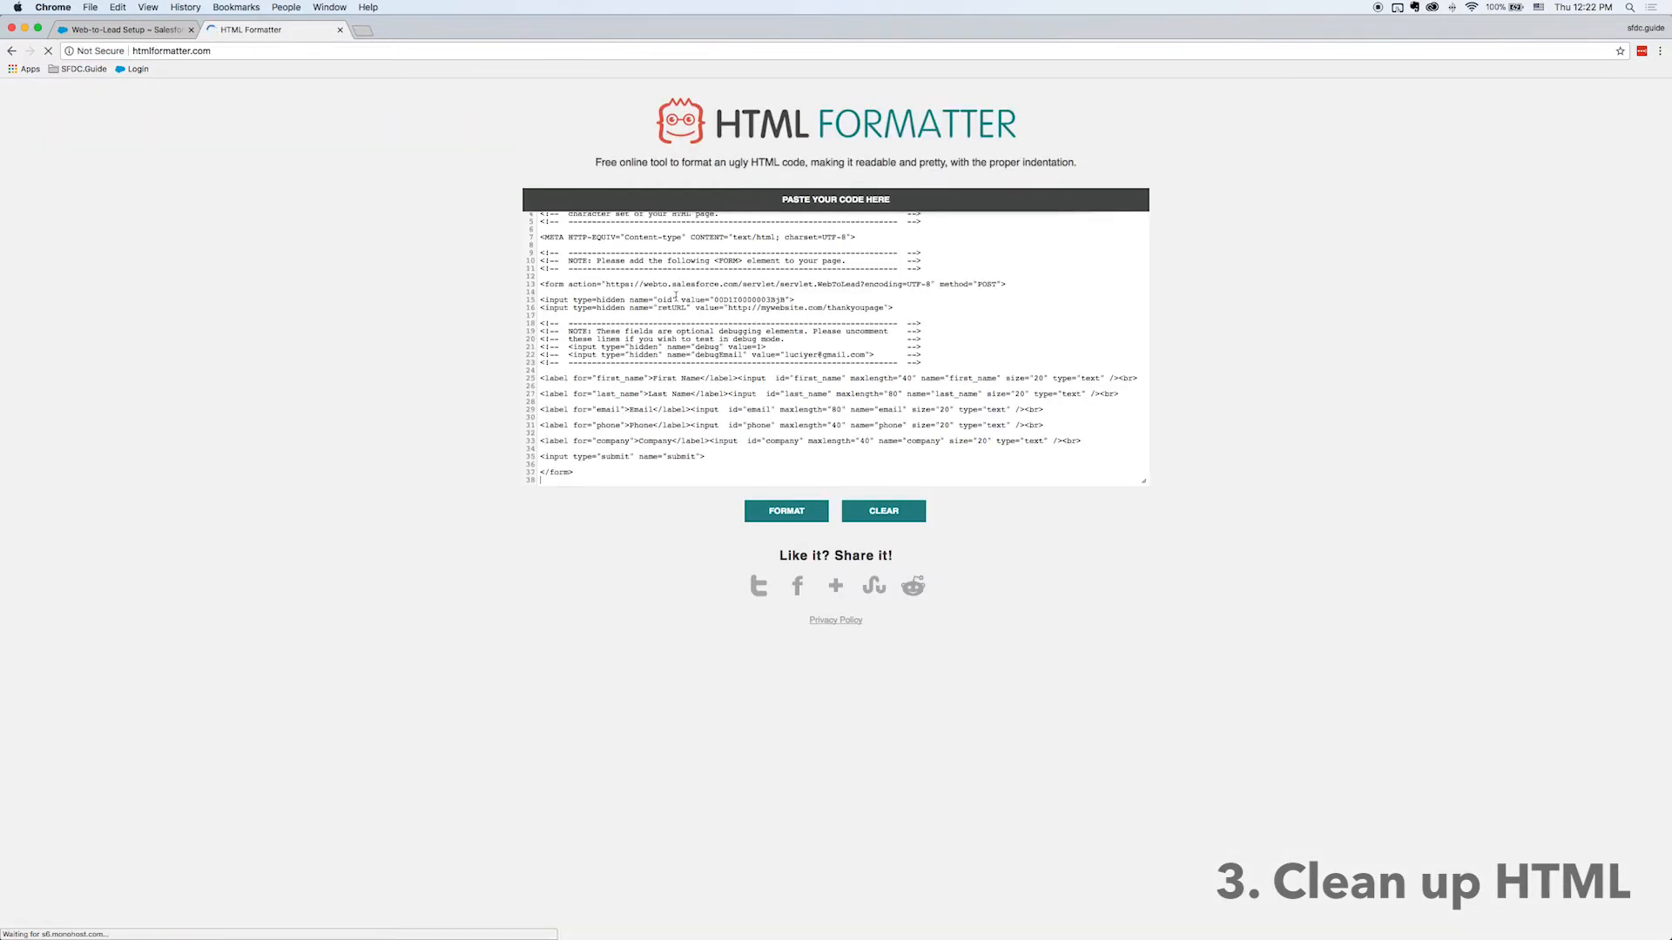
left_click(786, 511)
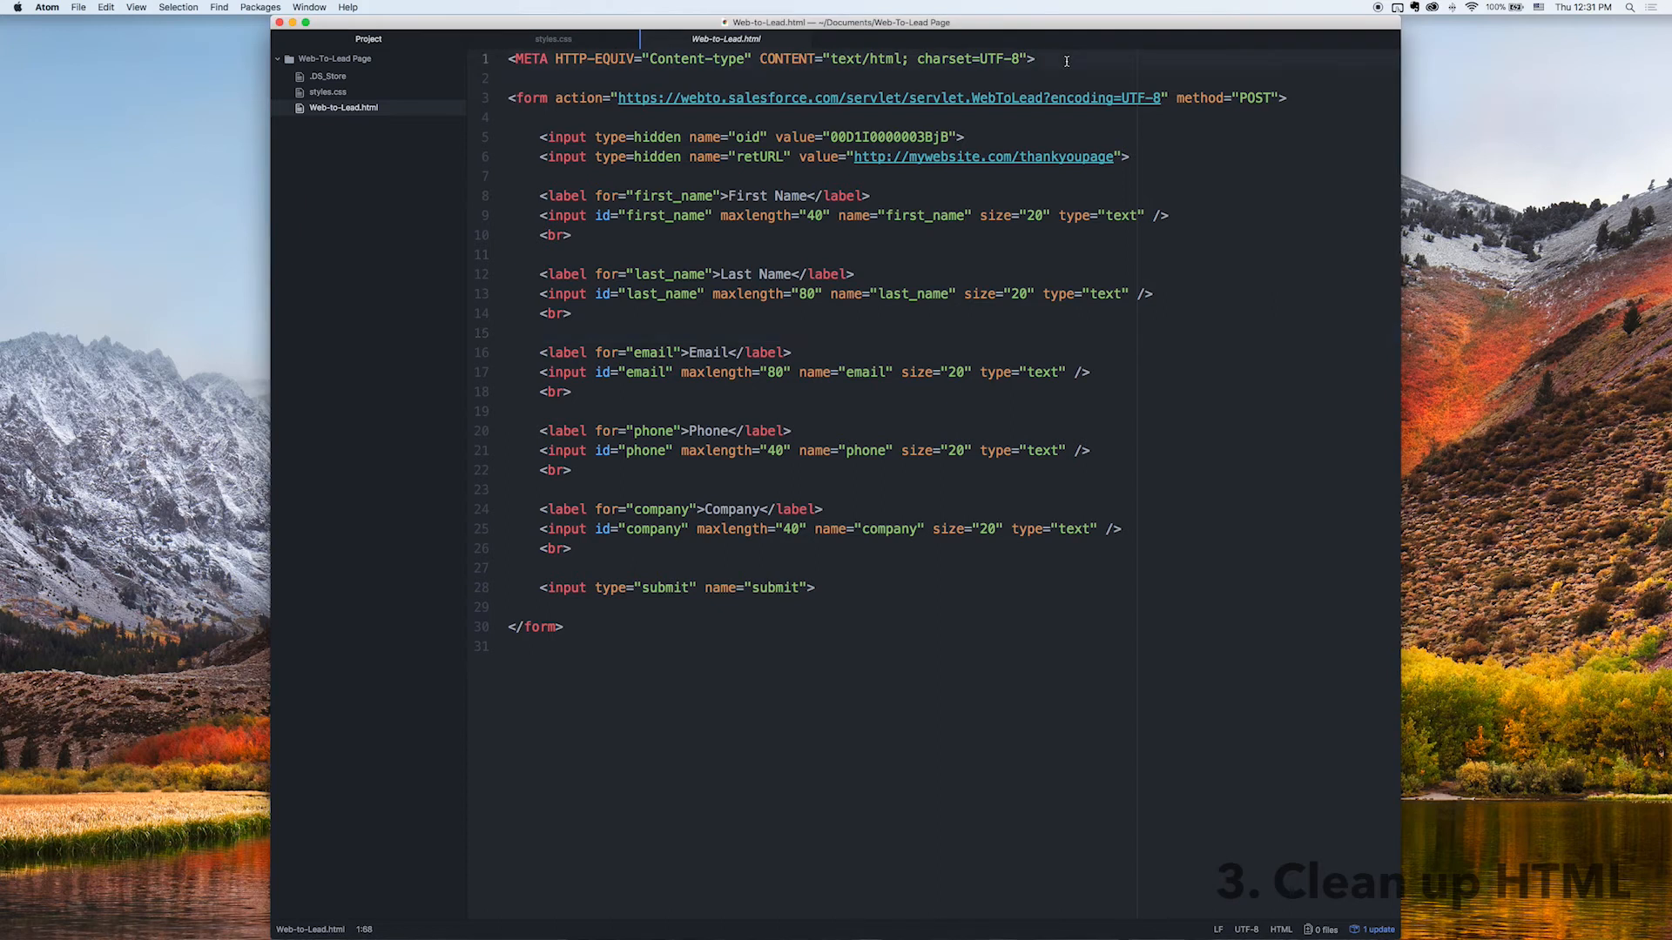
Add a DOCTYPE and head holding the charset META and title 'My Web-To-Lead'
type("<!DOCTYPE HTML>")
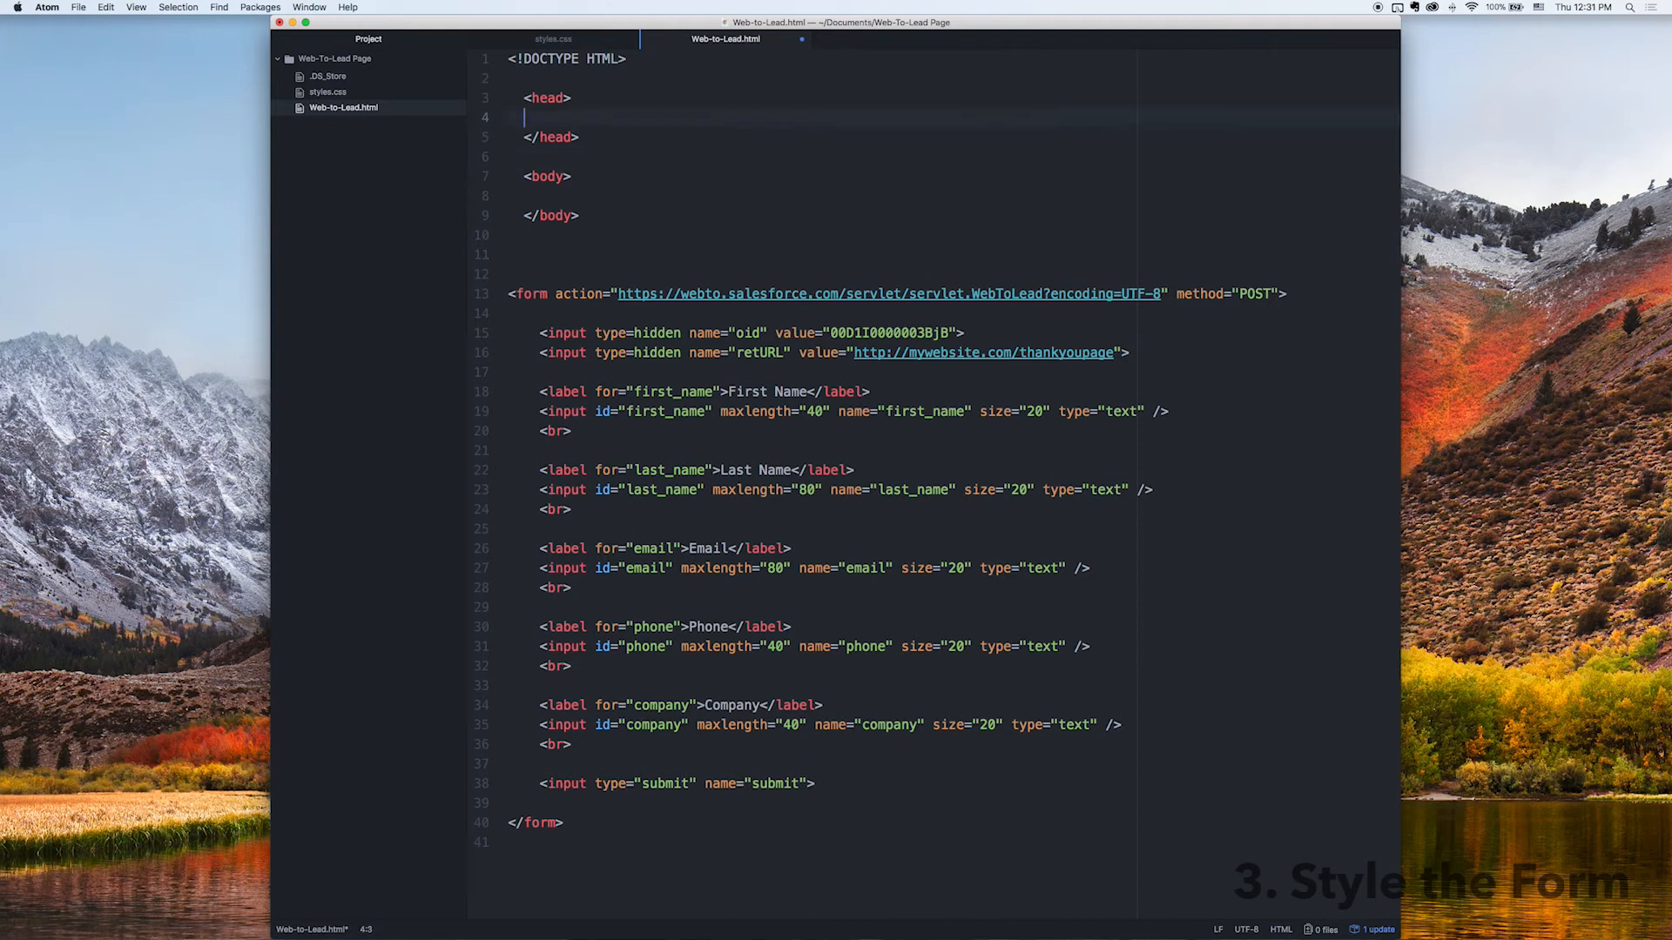
type("<META HTTP-EQUIV=\"Content-type\" CONTENT=\"text/html; charset=UTF-8\" />")
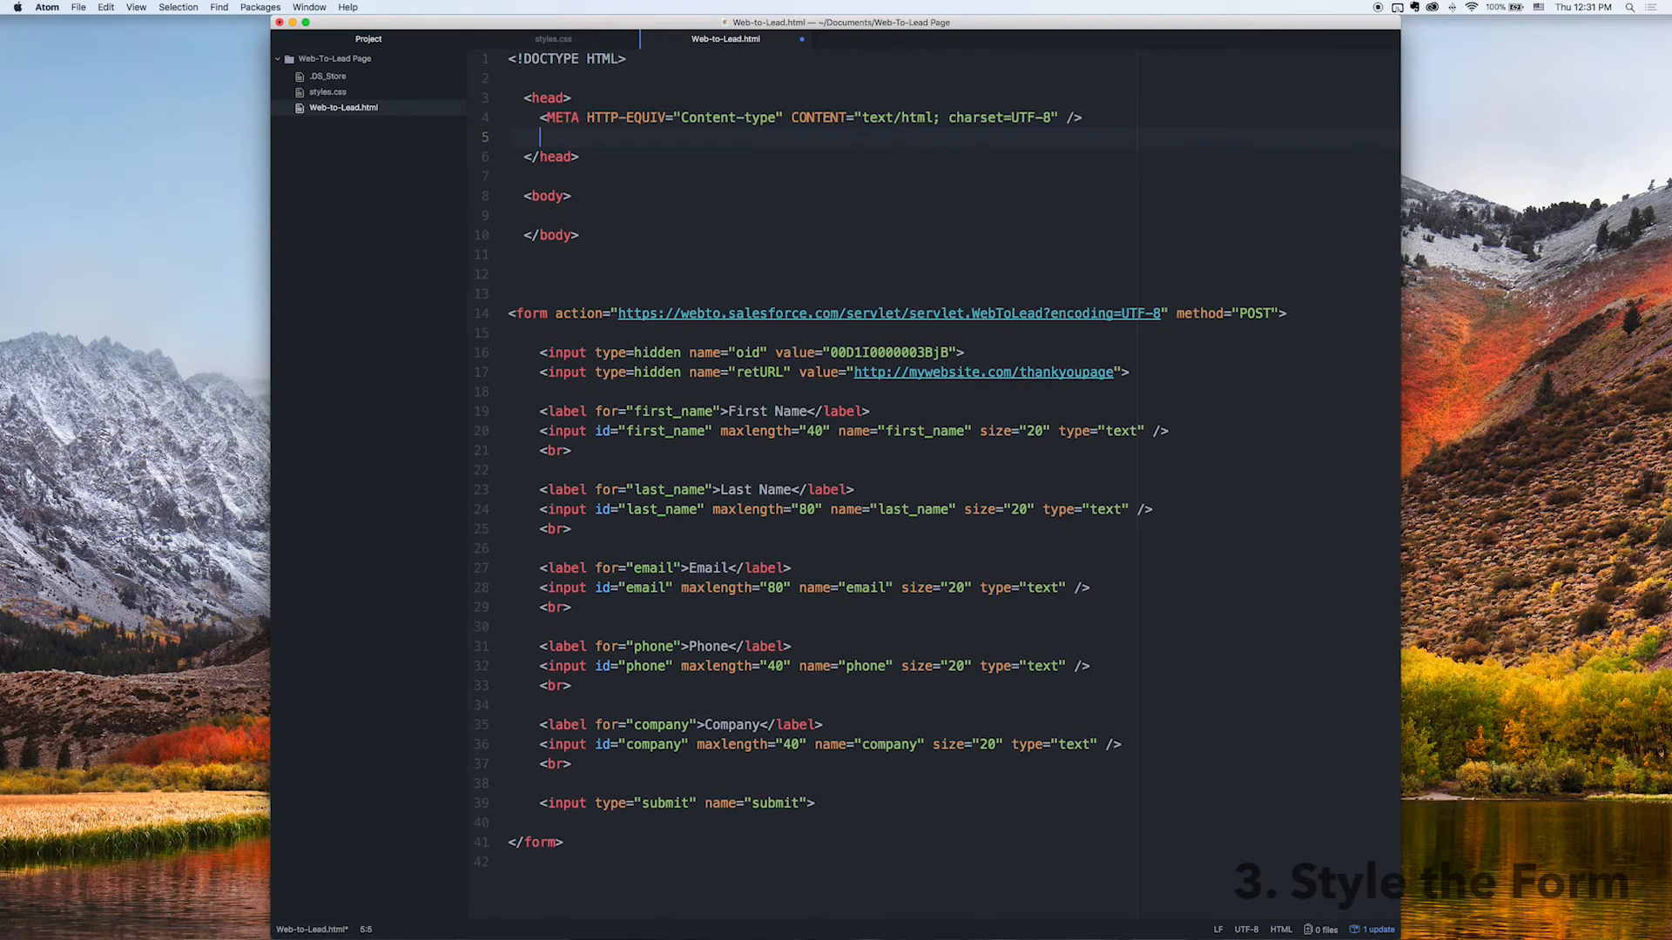
type("<t")
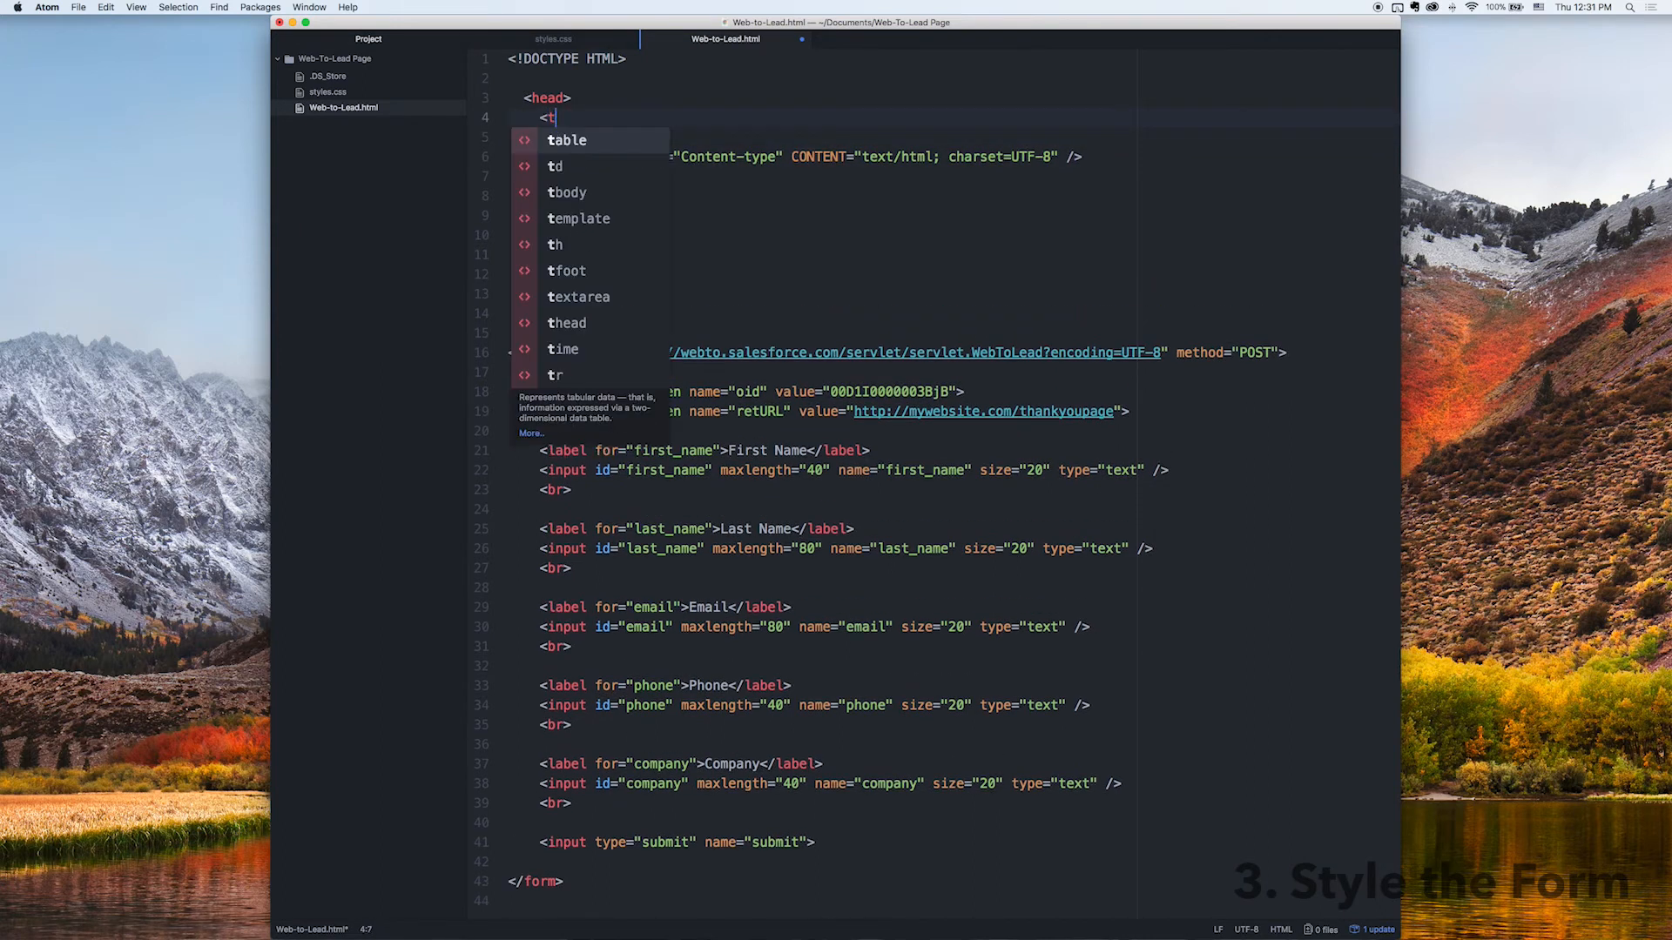
type("title>My Web-T")
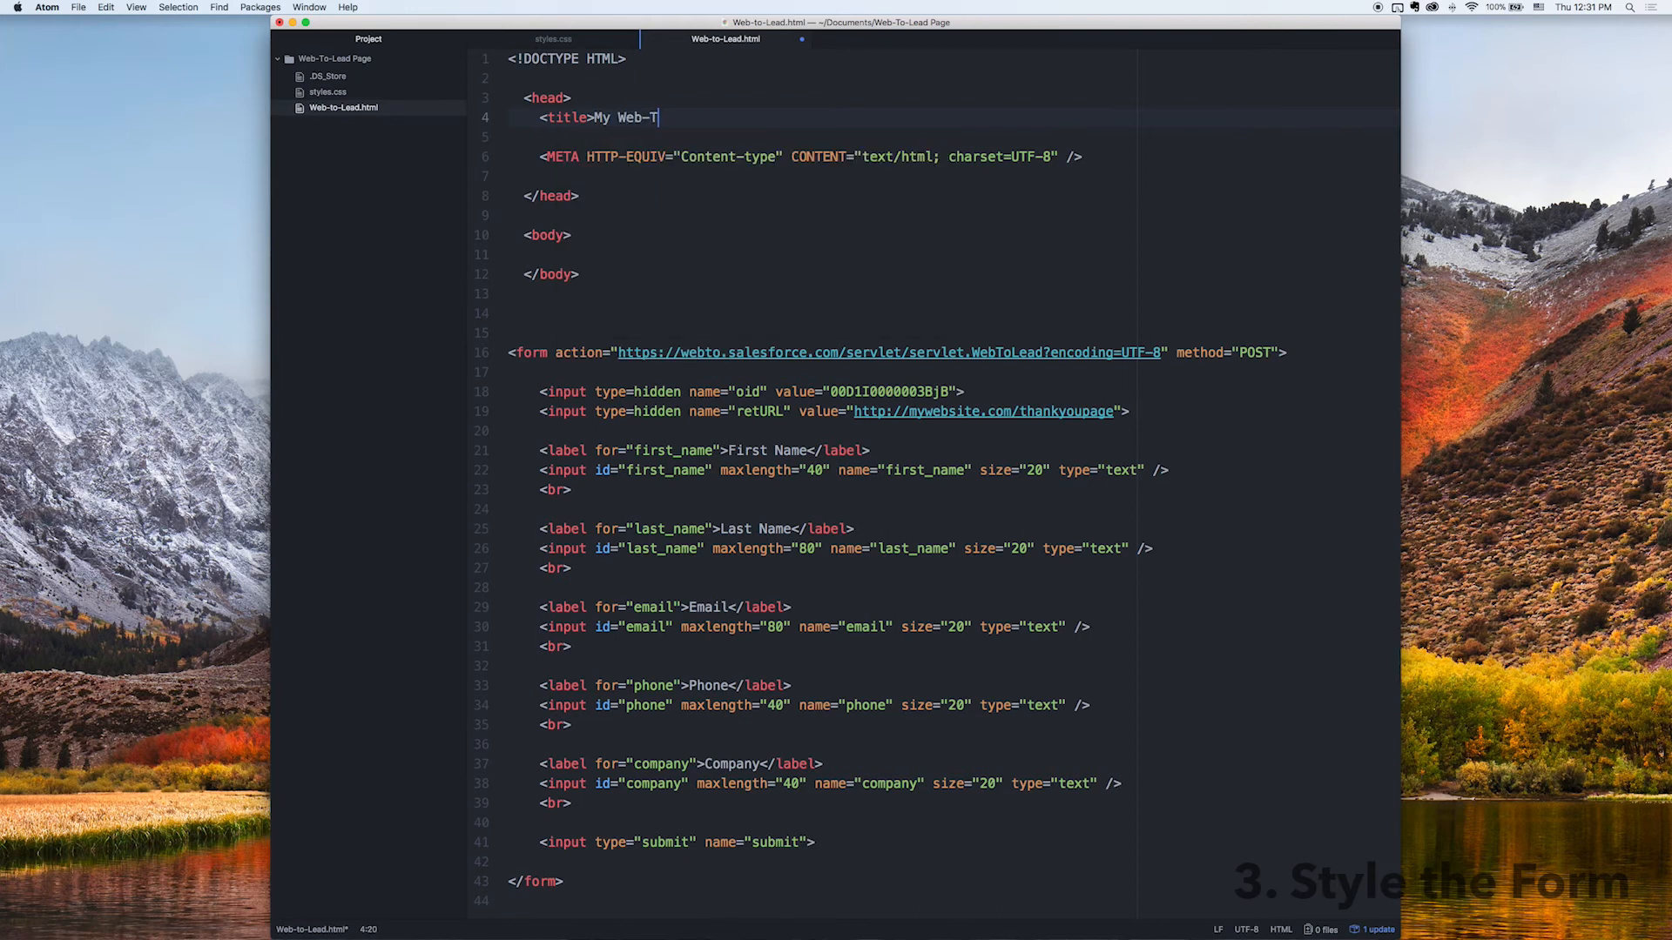
type("o-Lead</title>")
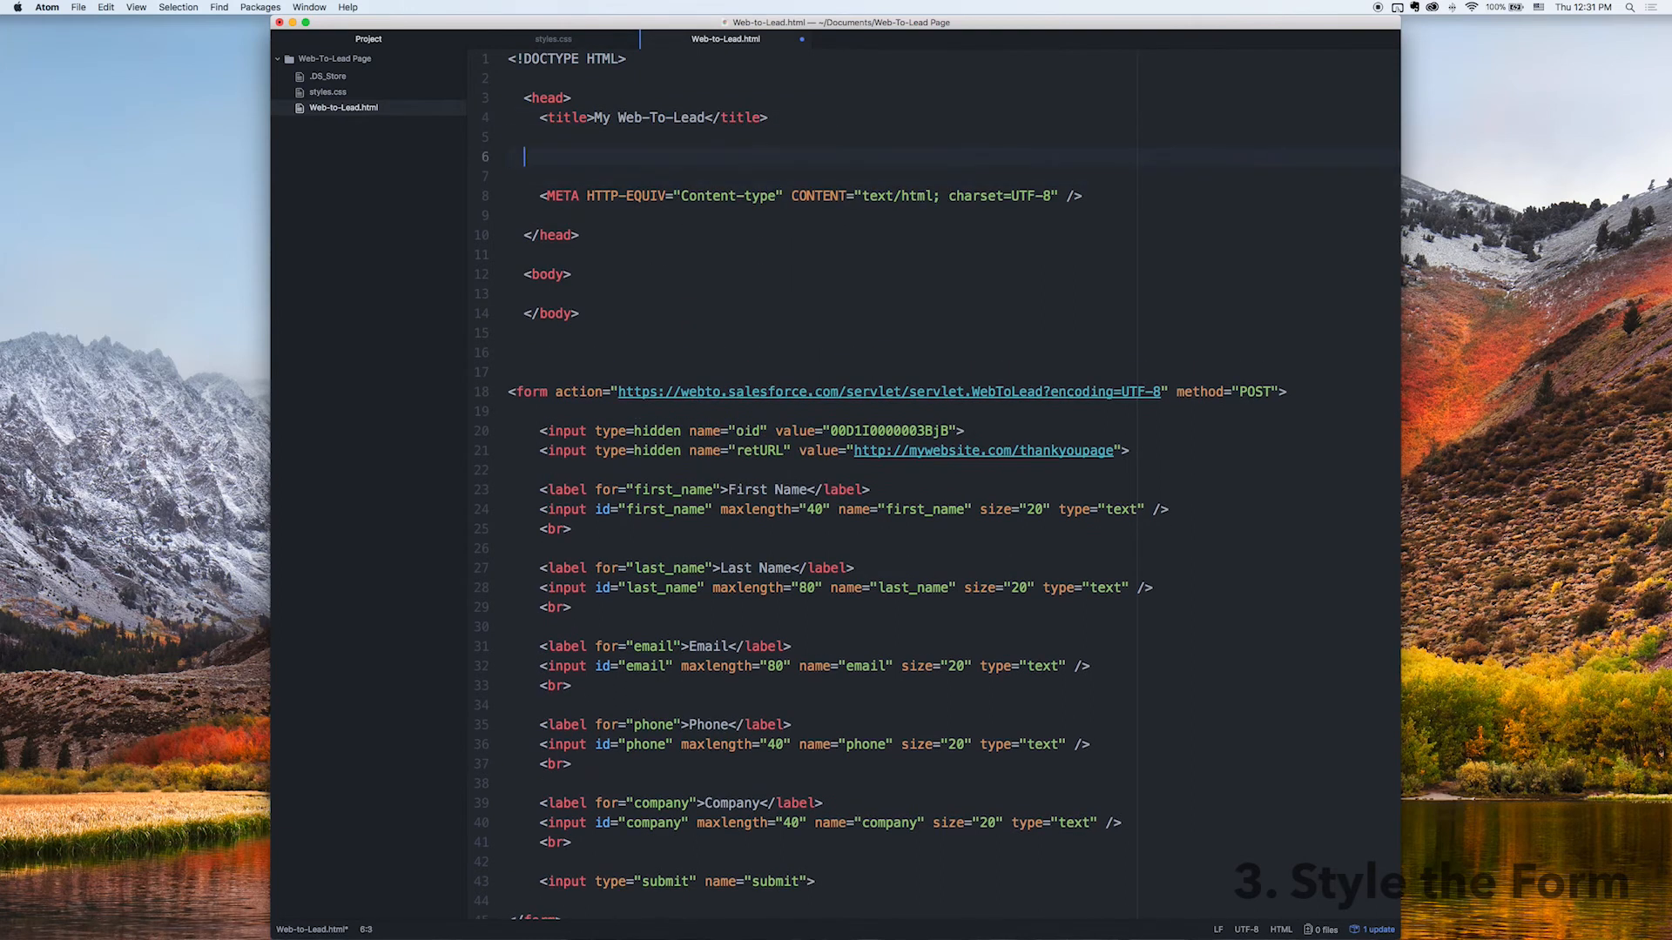
Add a stylesheet link to styles.css and tidy the head's blank lines
type("<link rel=\"stylesheet\" href=\"\">")
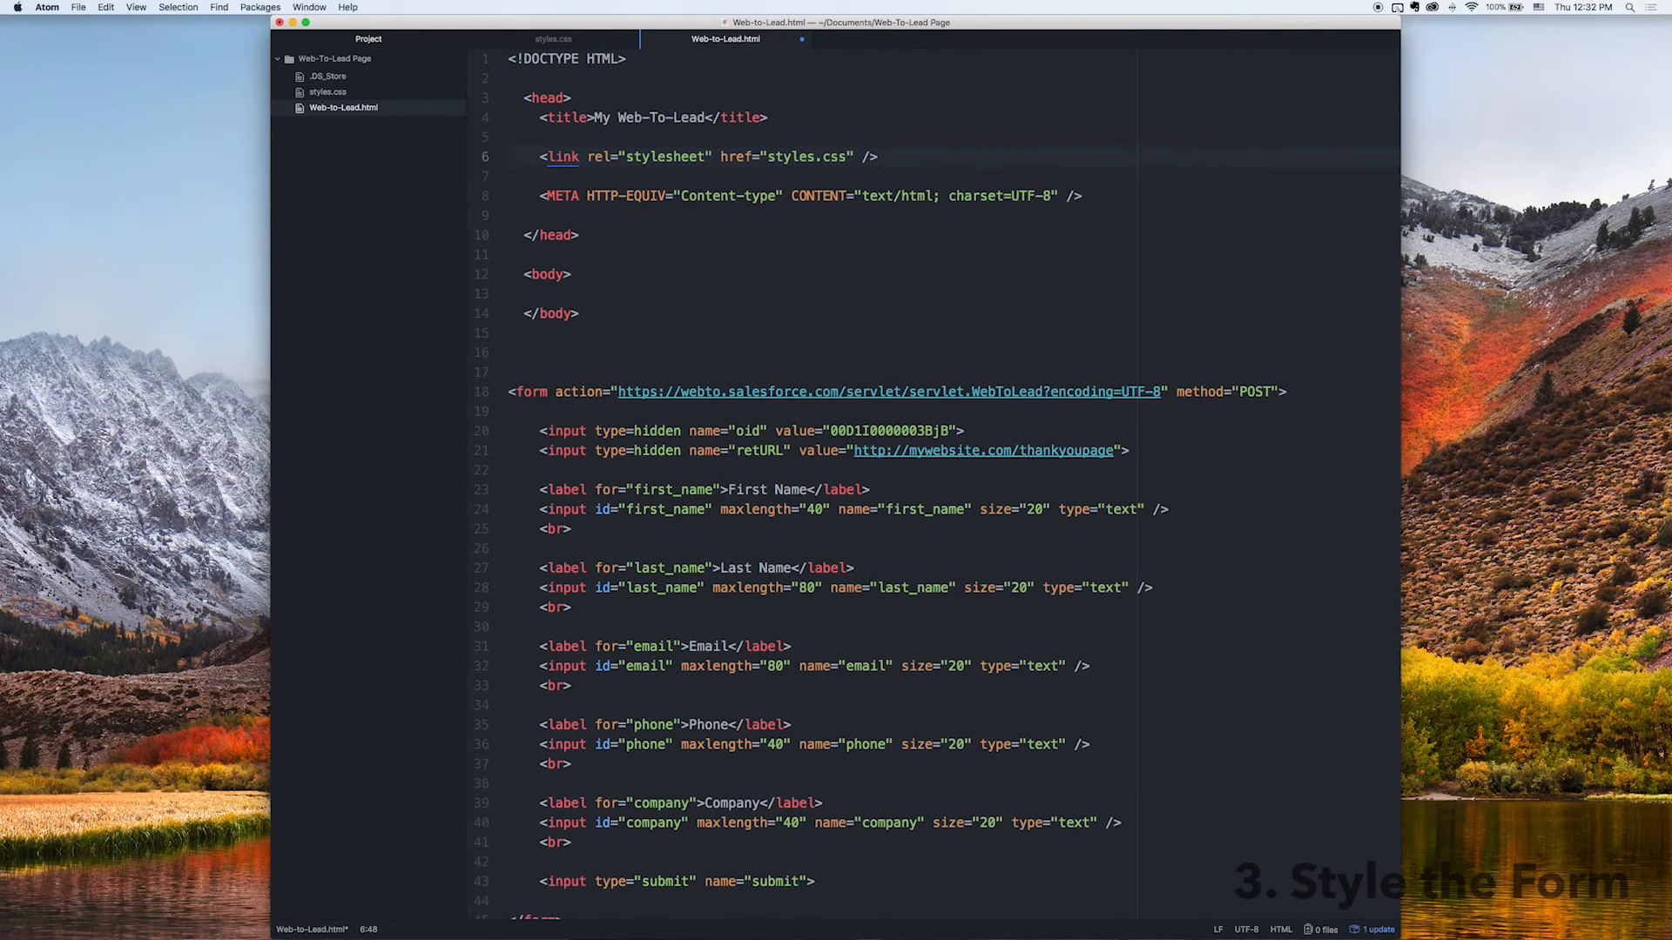
key("backspace")
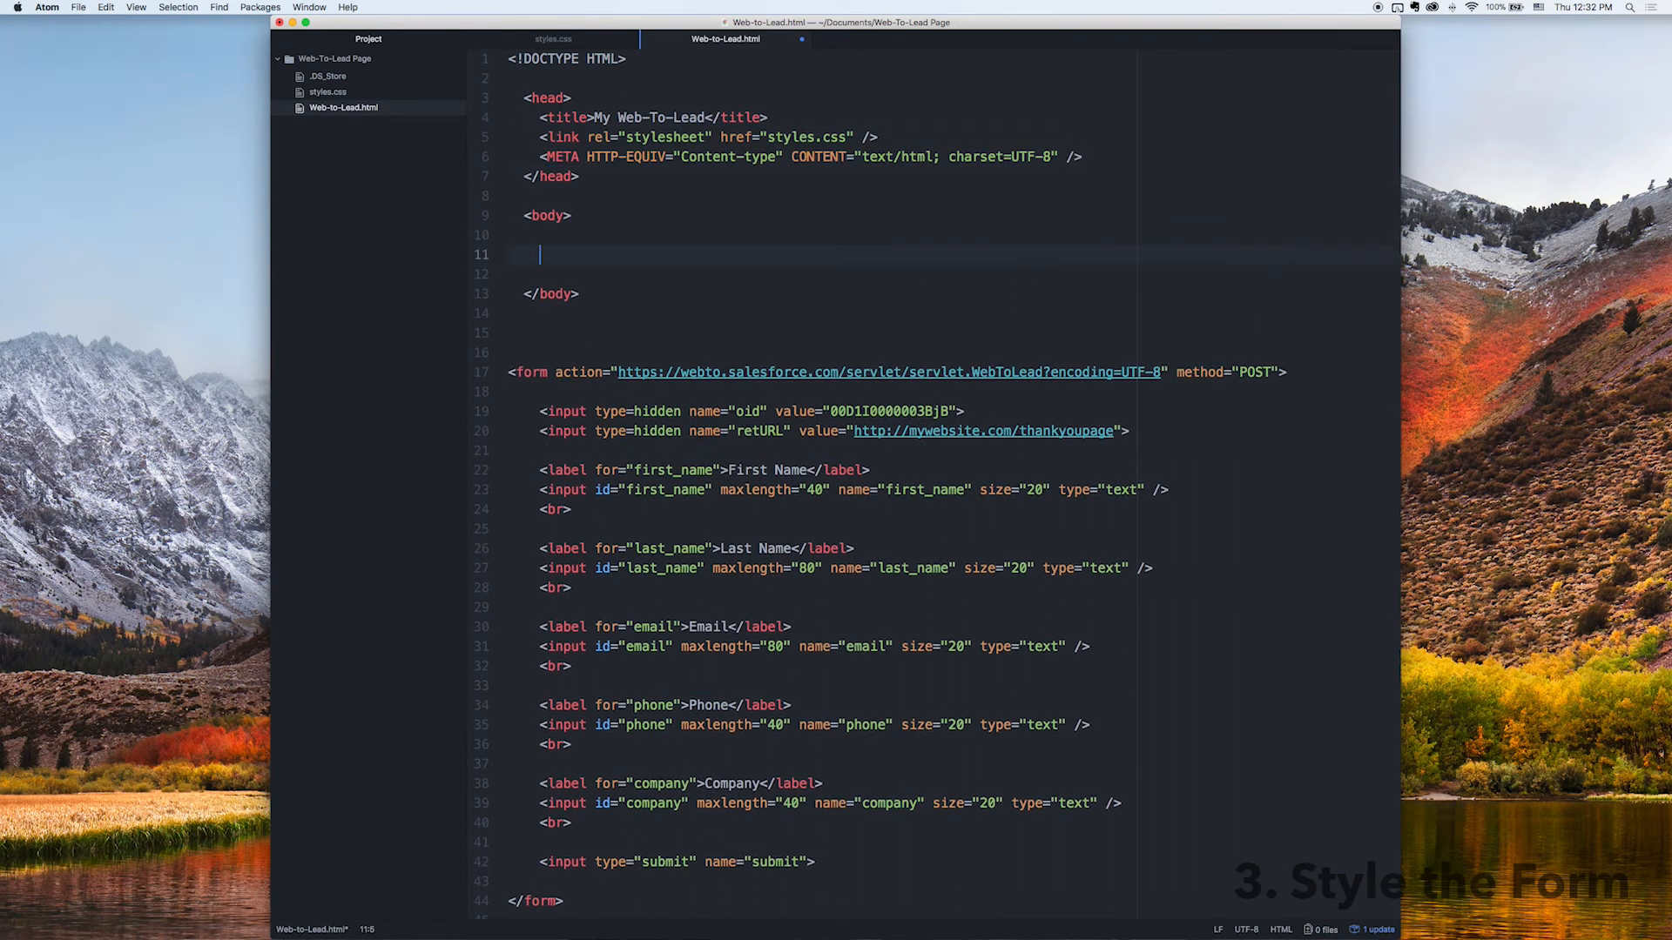
Add <div class="container"></div> inside the body to wrap the form
type("<div class=\"container\"></div>")
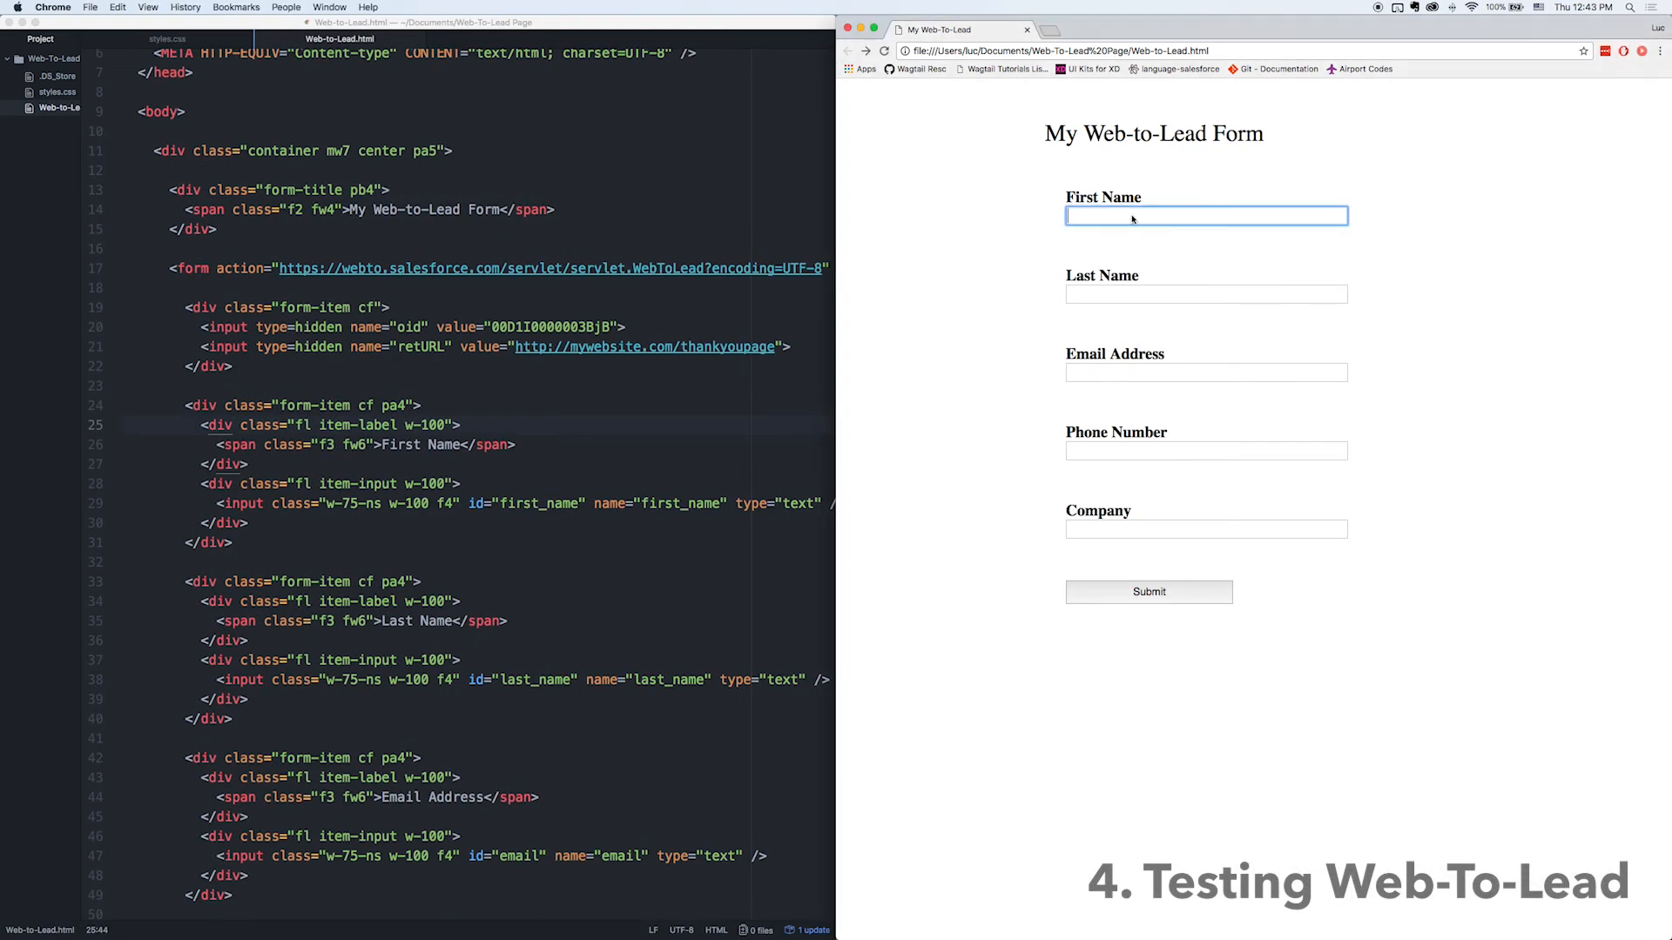
Enter test values such as 'hello' into the form fields and submit the lead
type("hello")
left_click(1205, 294)
type("Goodbye")
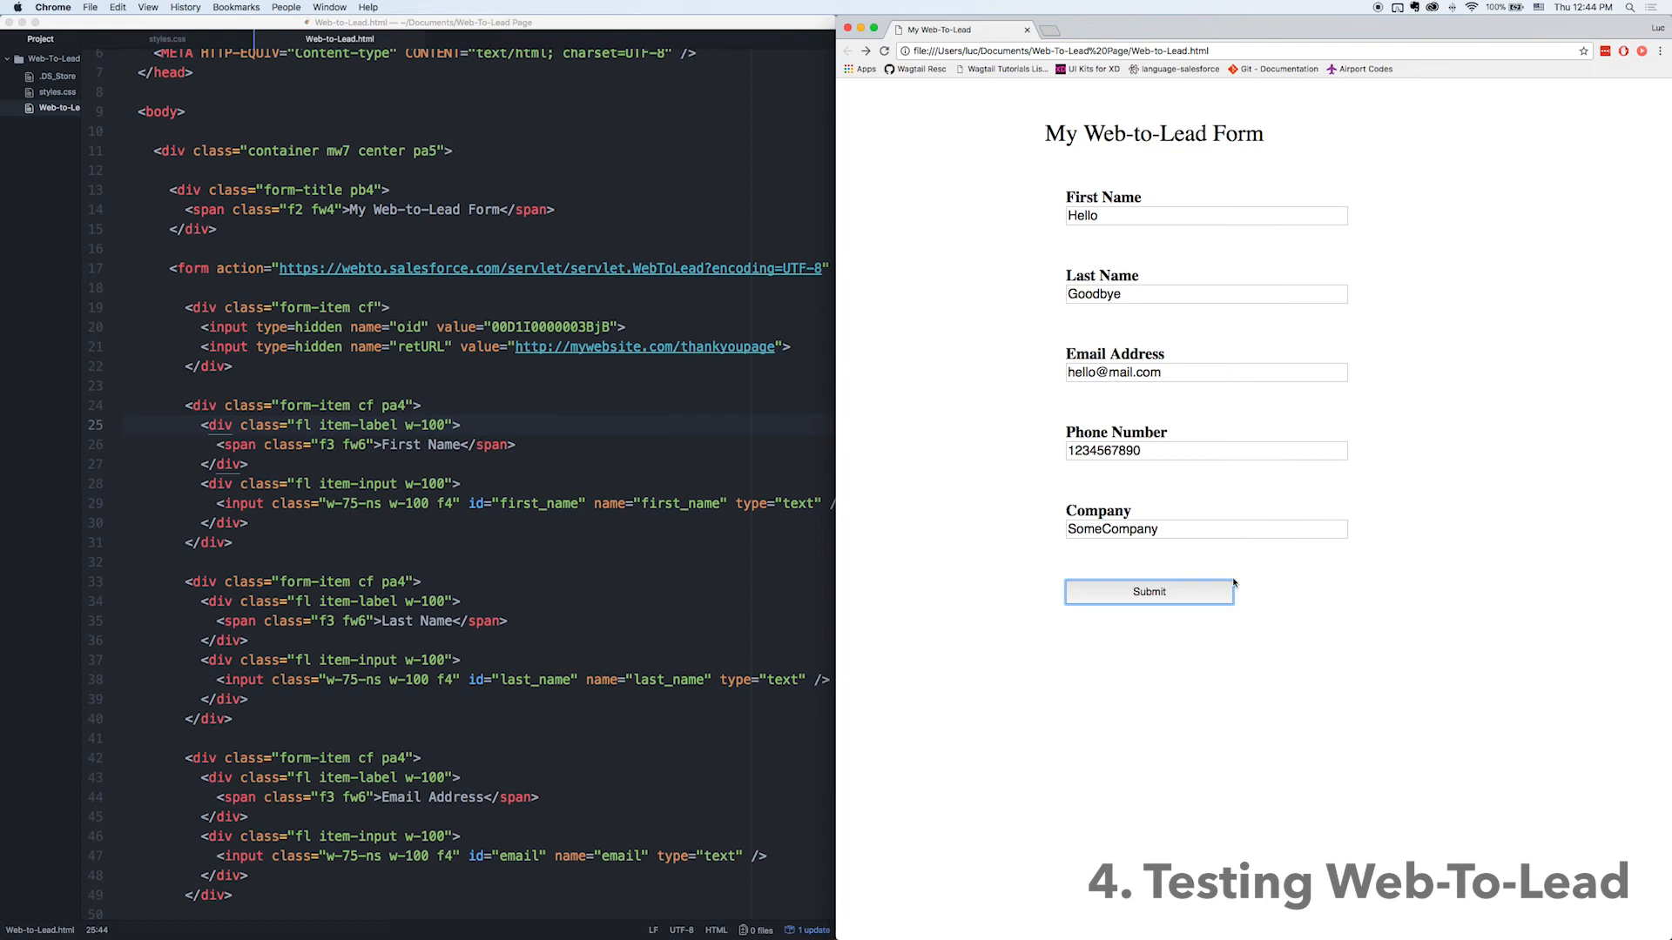
left_click(1148, 592)
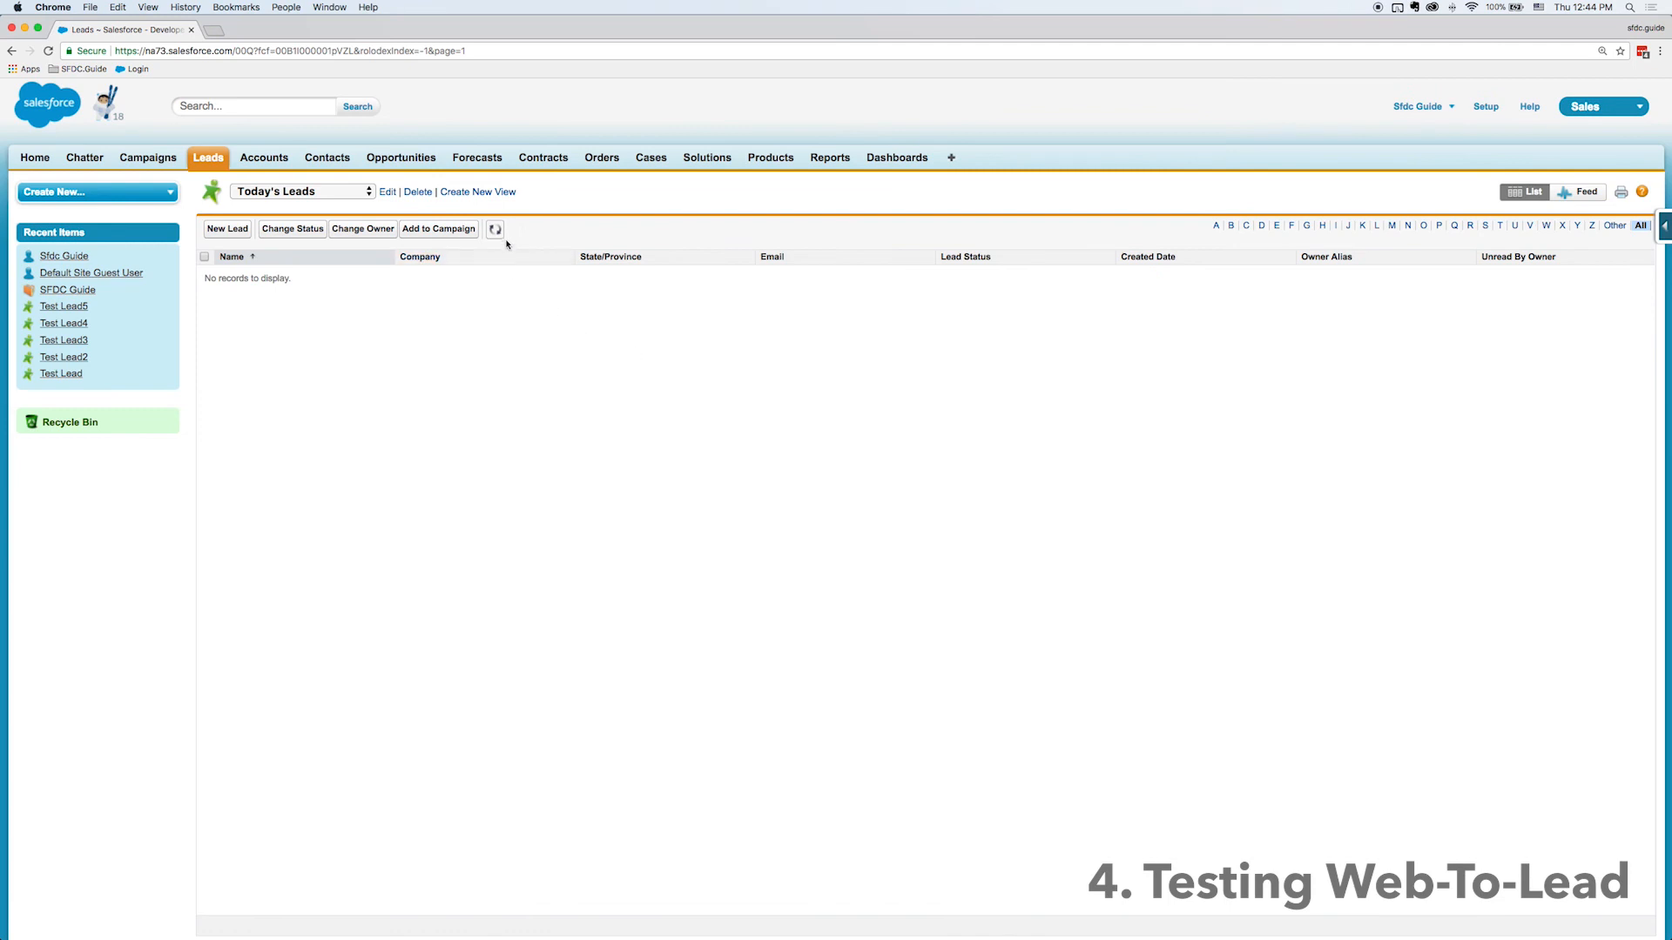
Refresh Today's Leads and open the new 'Goodbye, Hello' lead record
left_click(492, 230)
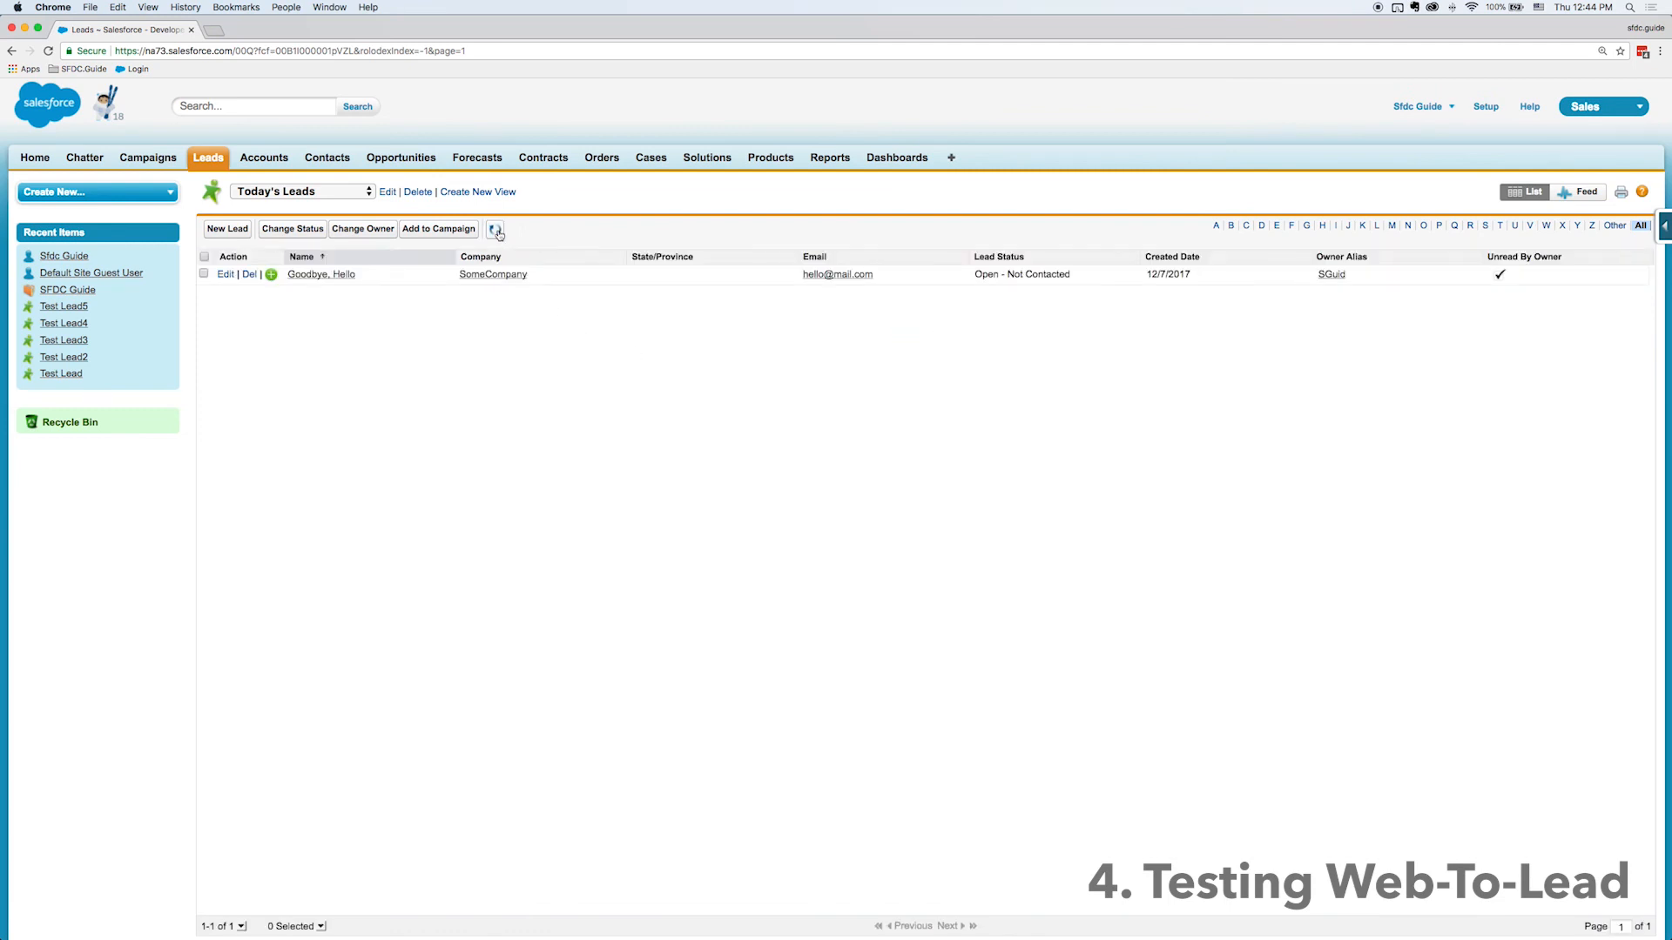
left_click(320, 273)
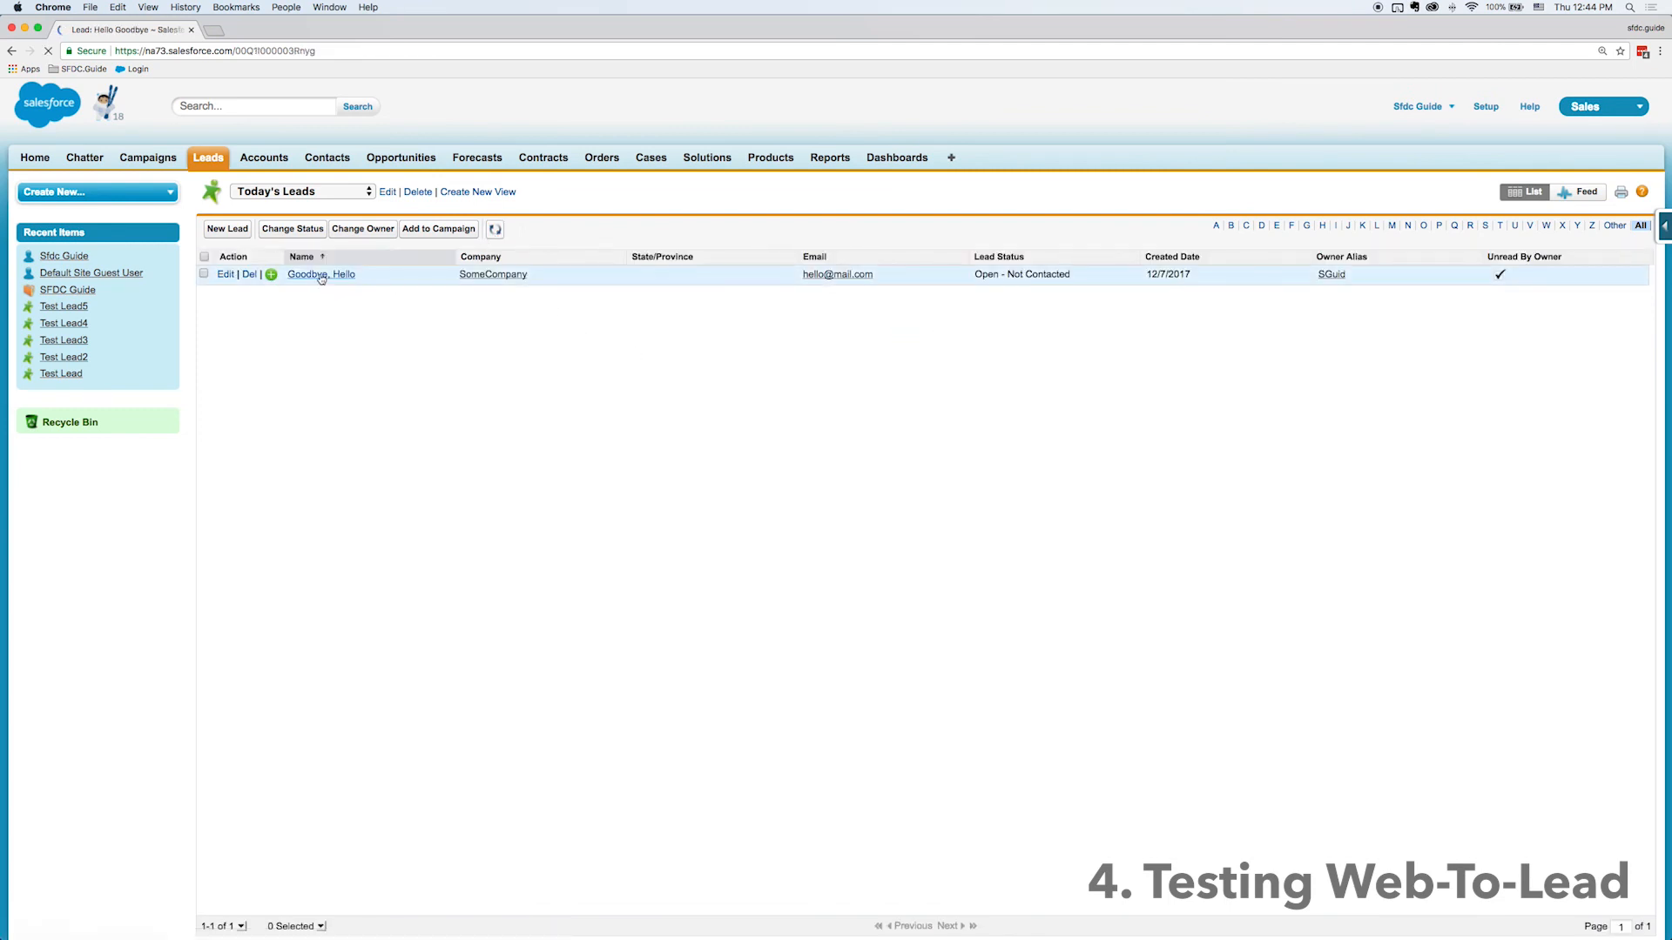
left_click(321, 274)
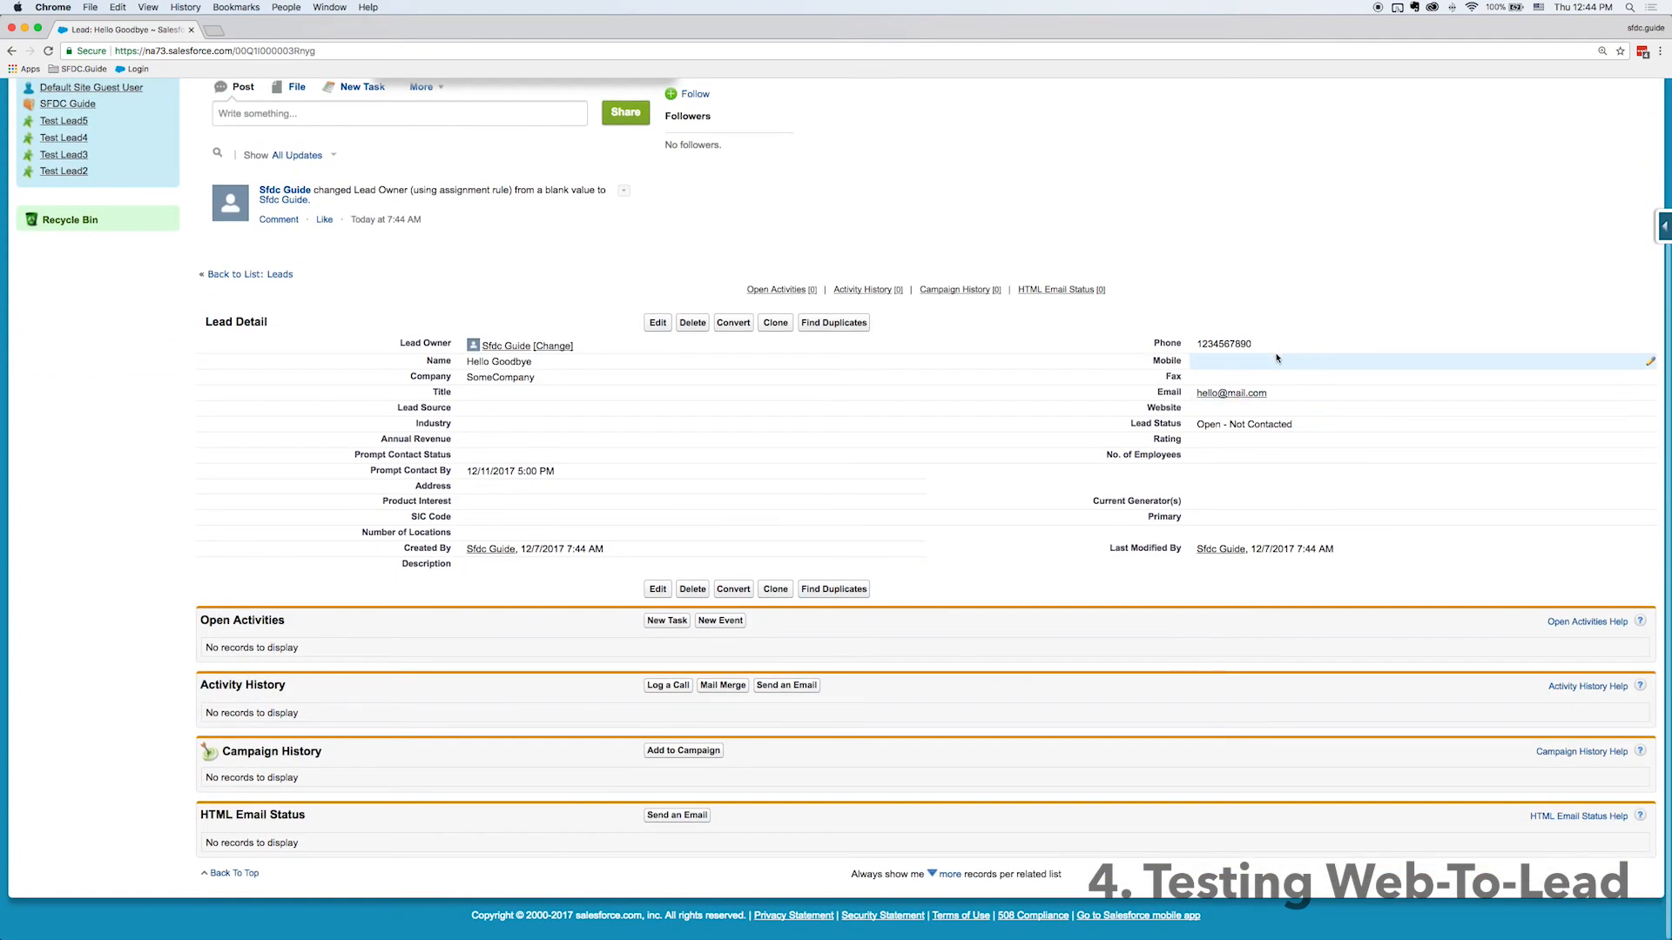
mouse_move(701, 360)
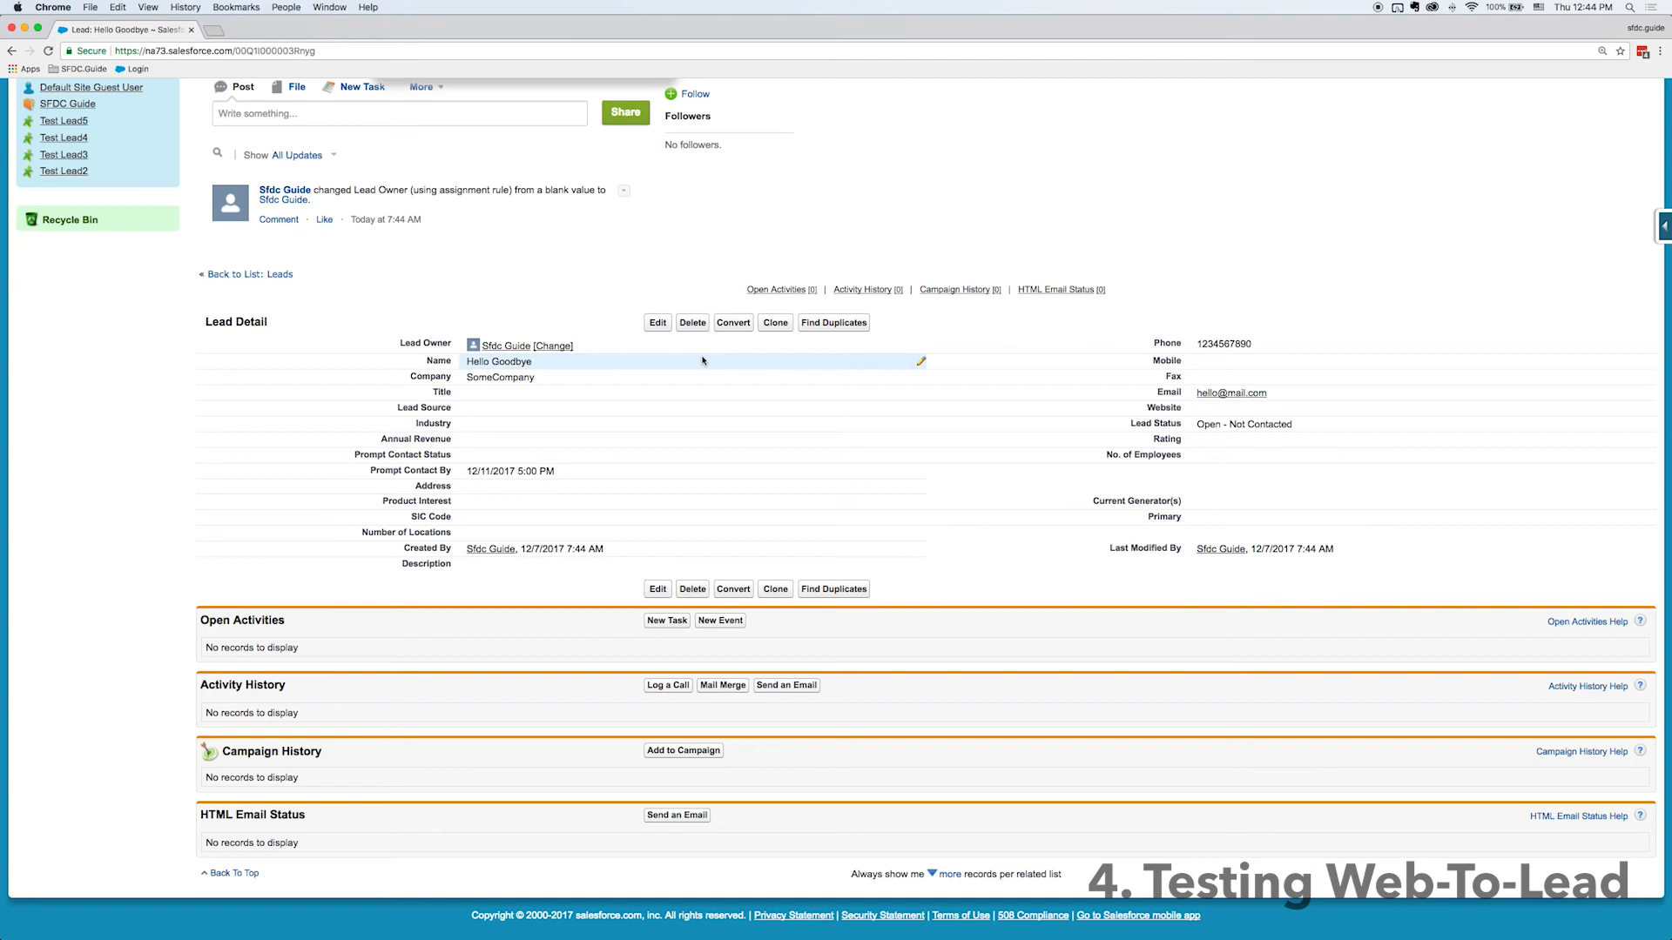
mouse_move(676, 378)
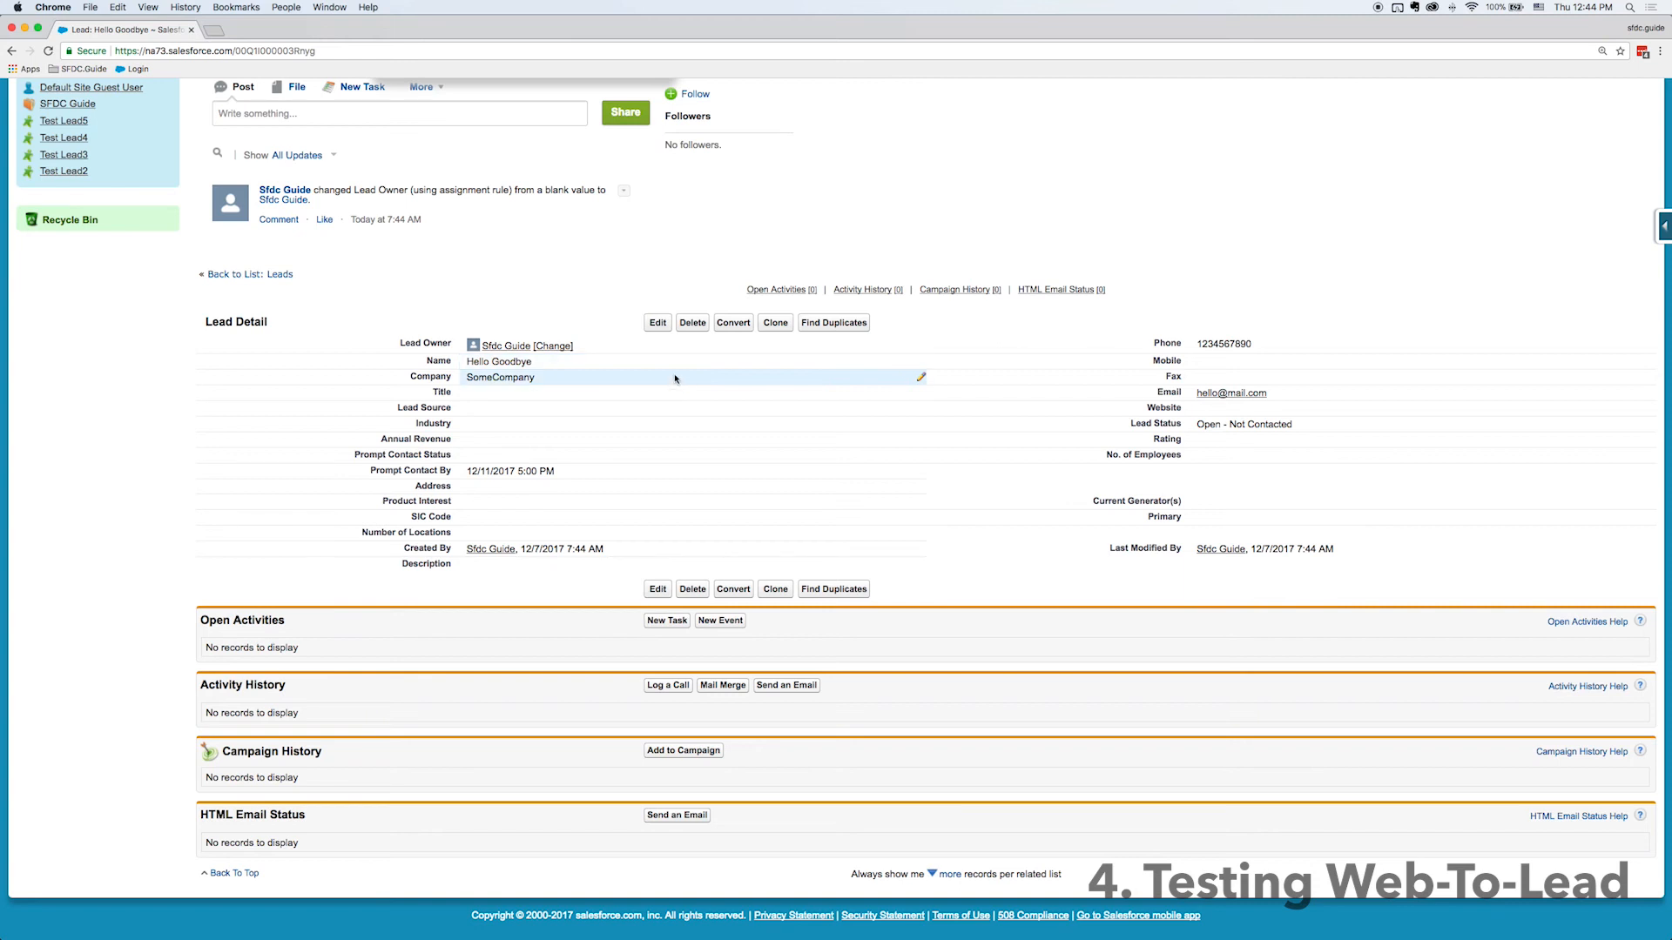